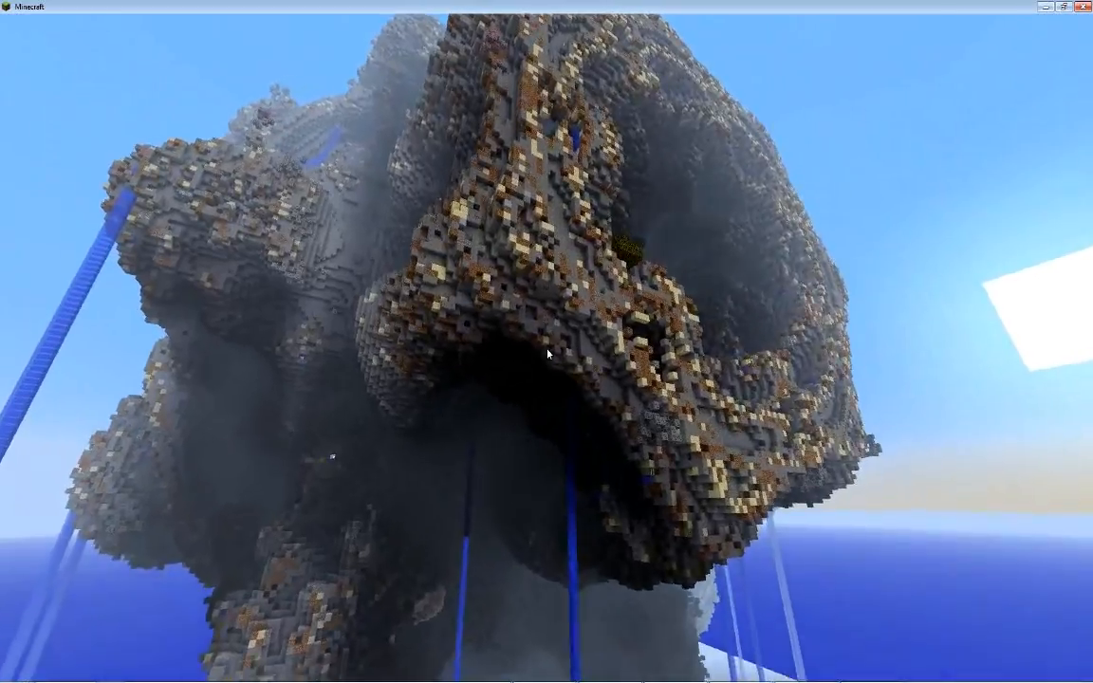
{"action": "mouse_move", "coordinate": [546, 354]}
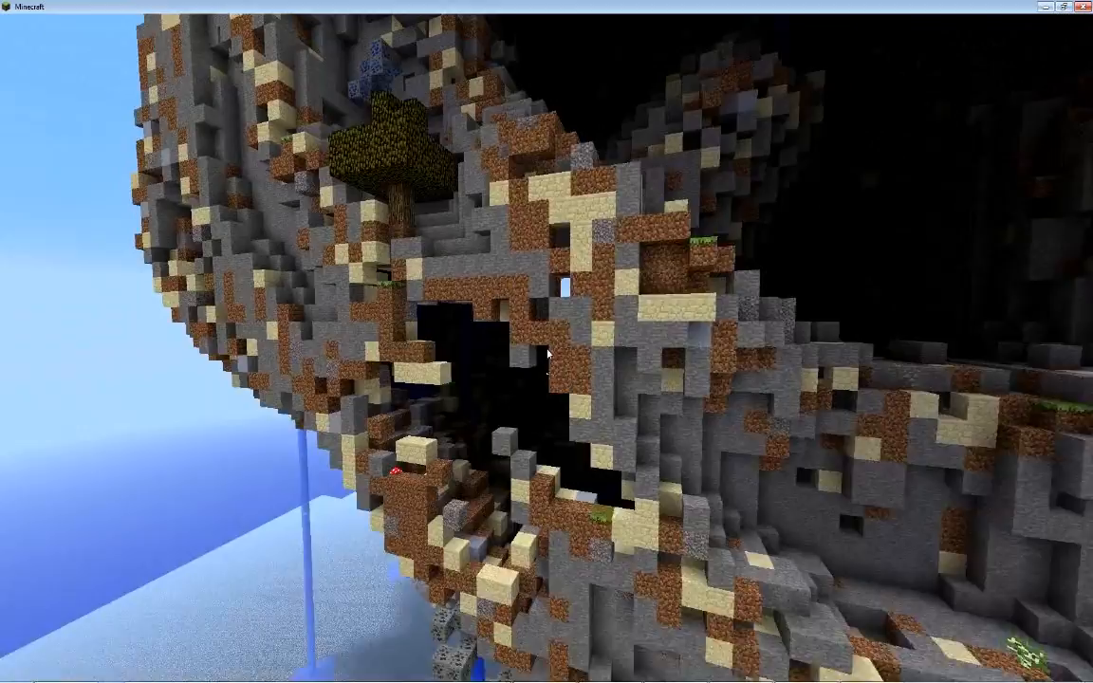
{"action": "mouse_move", "coordinate": [546, 355]}
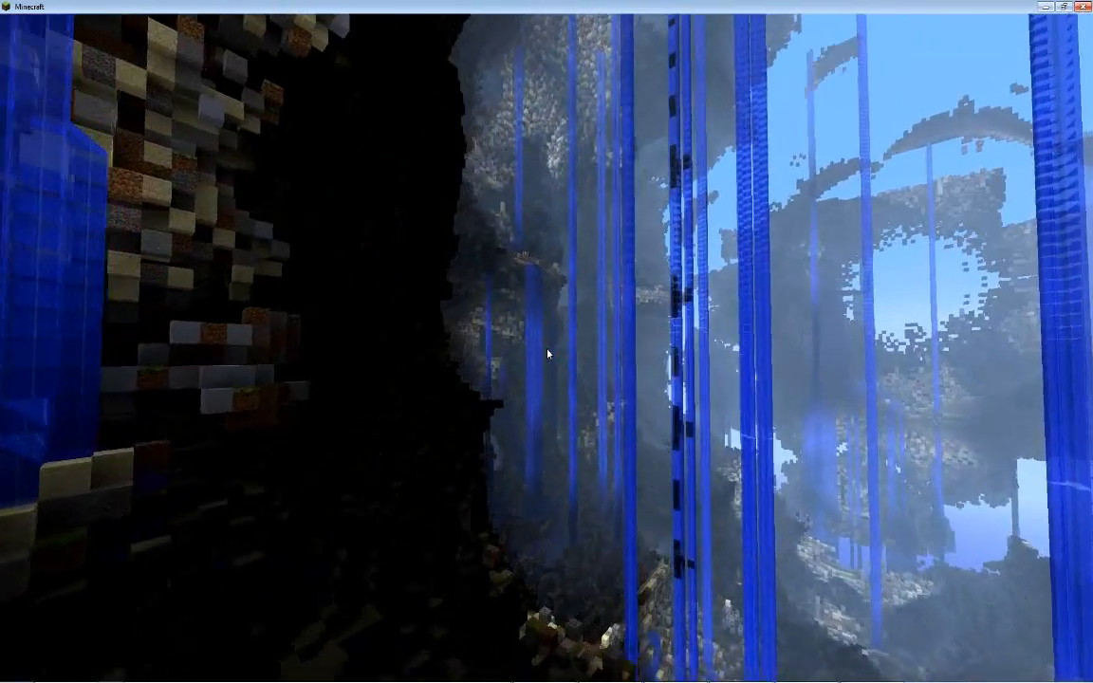
{"action": "mouse_move", "coordinate": [546, 354]}
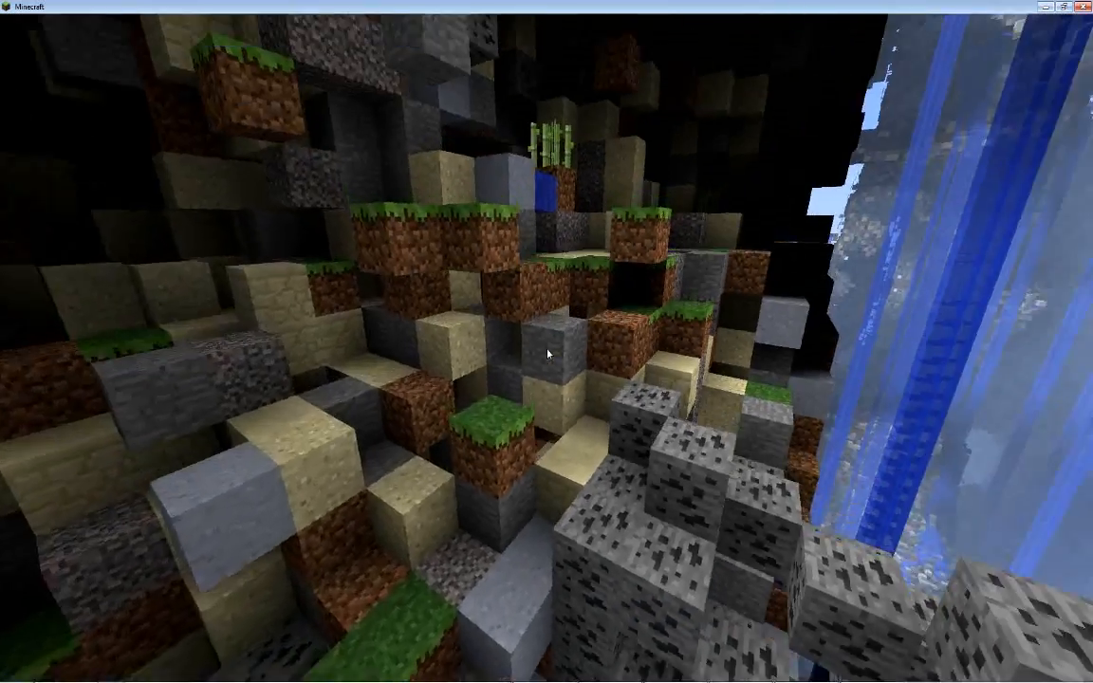
{"action": "mouse_move", "coordinate": [546, 354]}
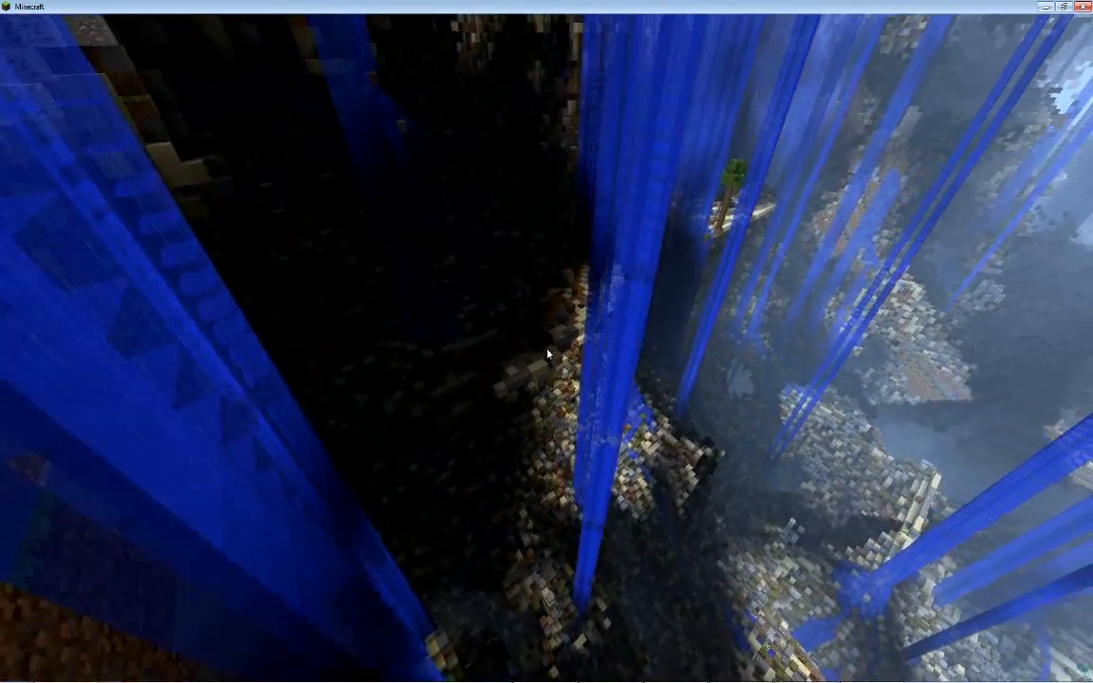
{"action": "mouse_move", "coordinate": [547, 354]}
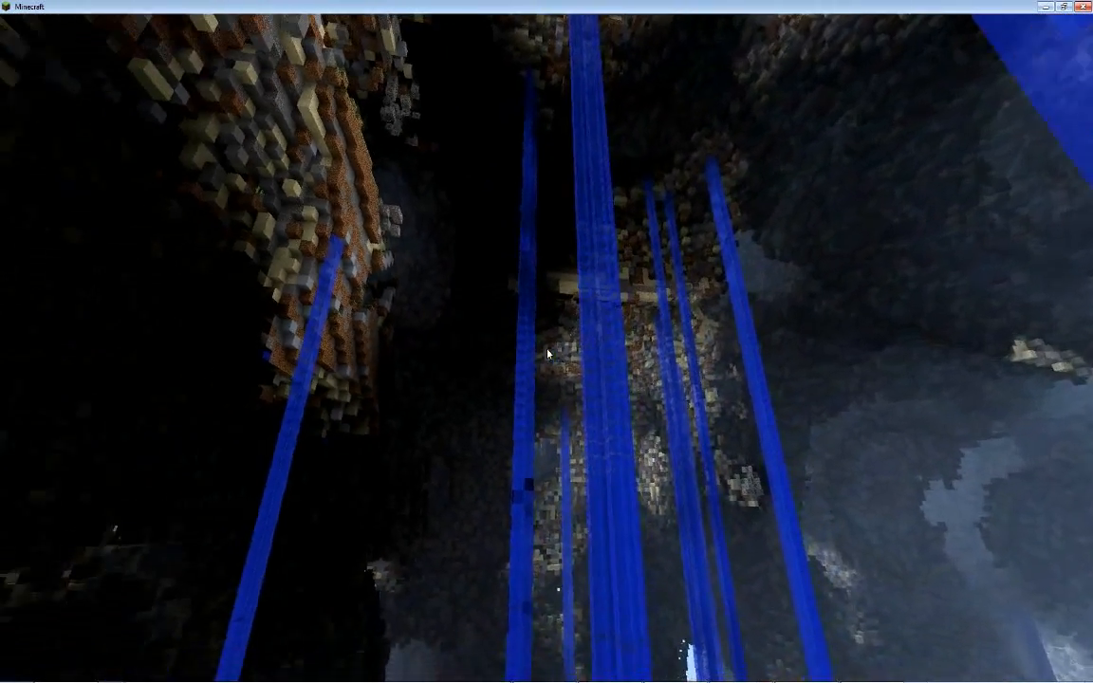
{"action": "mouse_move", "coordinate": [547, 354]}
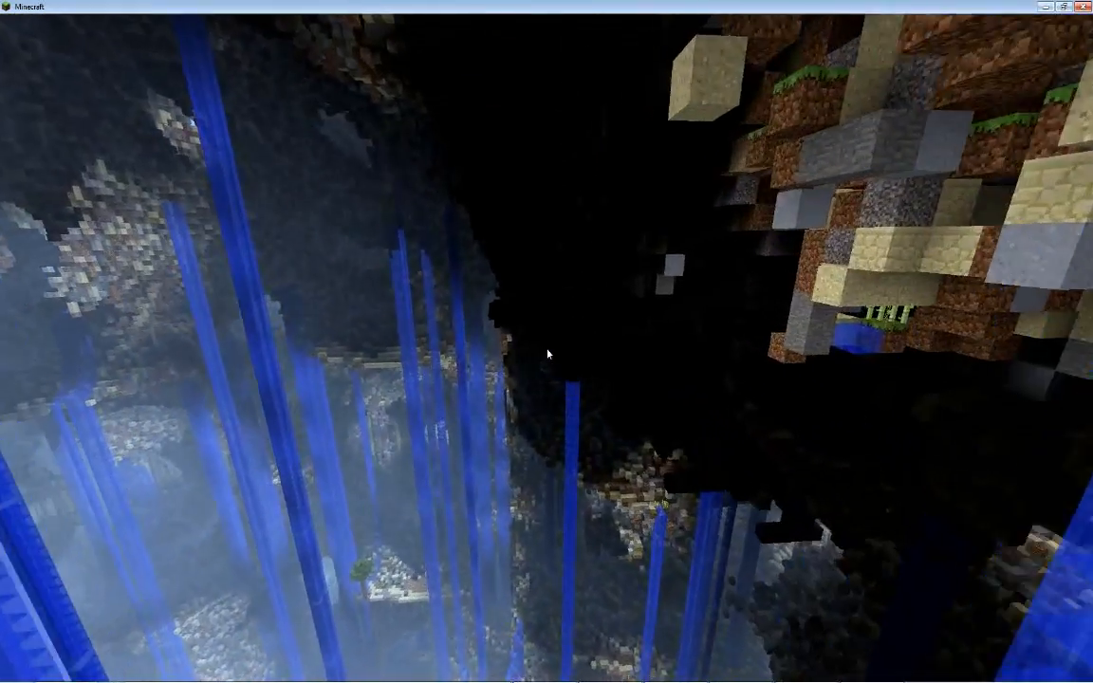
{"action": "mouse_move", "coordinate": [547, 355]}
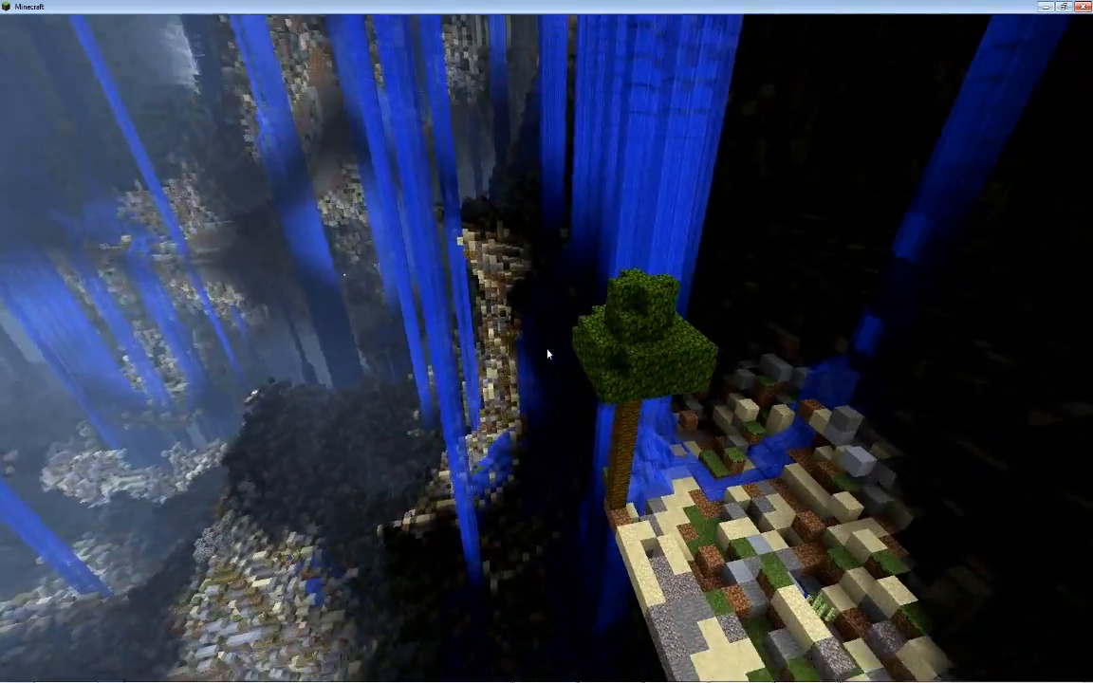
{"action": "mouse_move", "coordinate": [546, 355]}
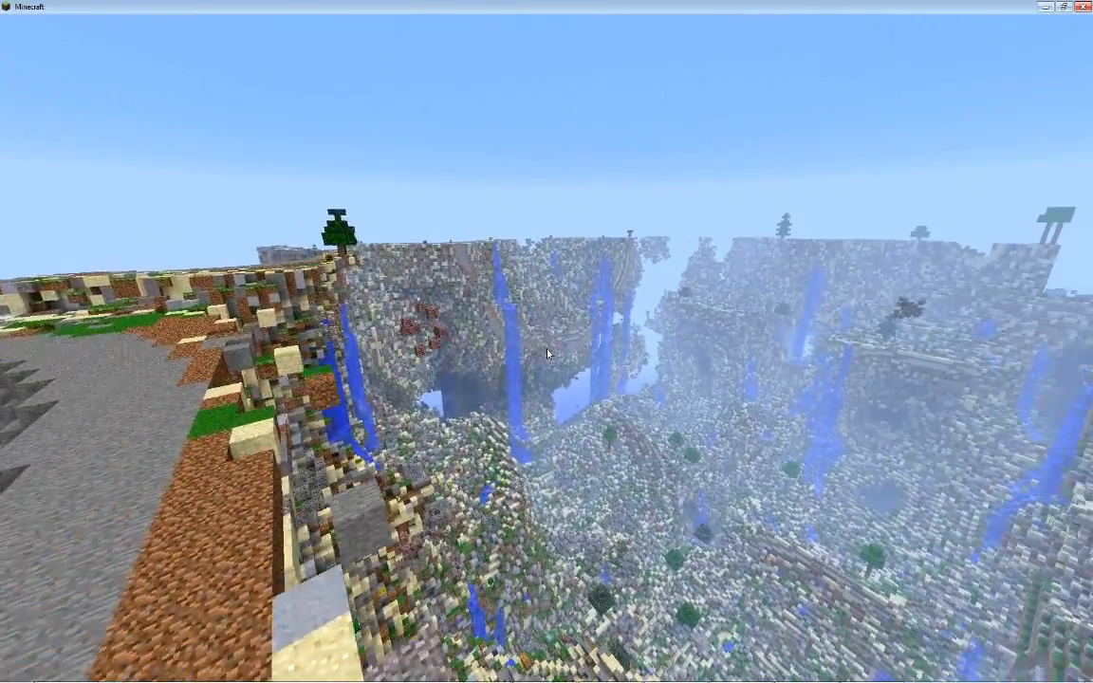
{"action": "mouse_move", "coordinate": [547, 354]}
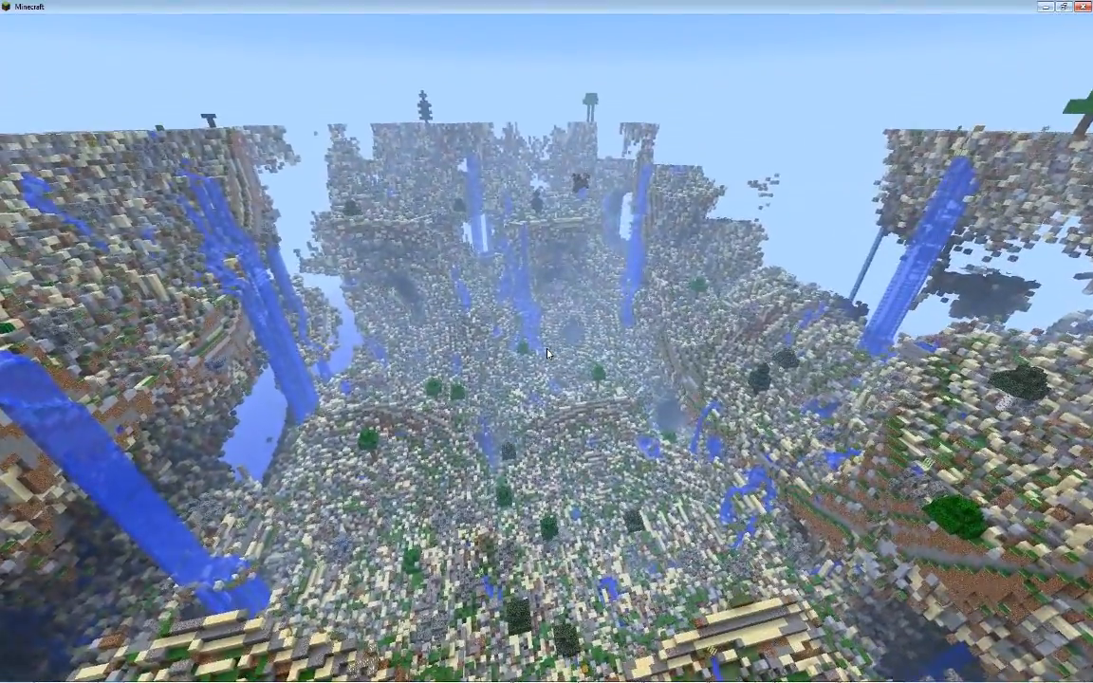
{"action": "mouse_move", "coordinate": [546, 354]}
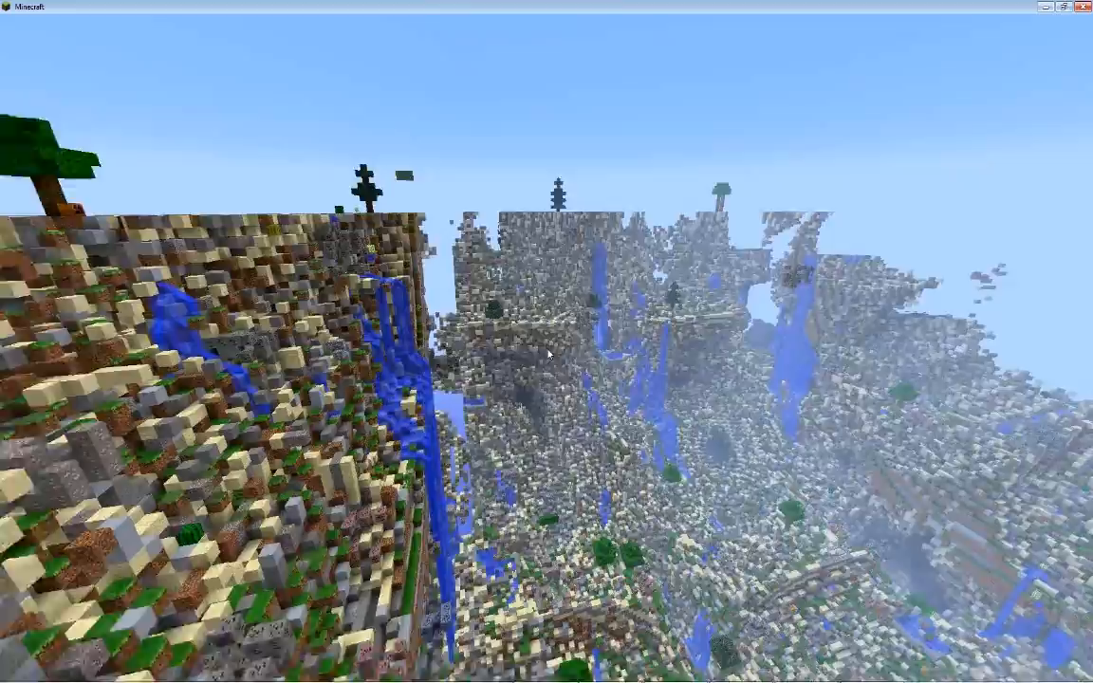
{"action": "mouse_move", "coordinate": [589, 353]}
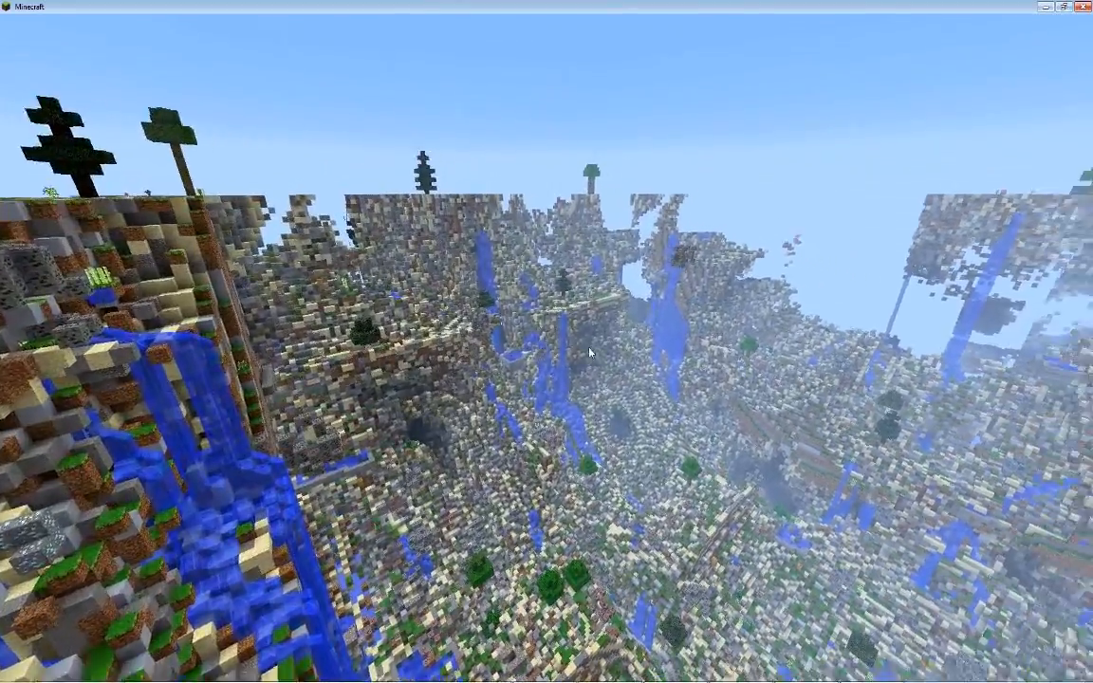
{"action": "mouse_move", "coordinate": [546, 354]}
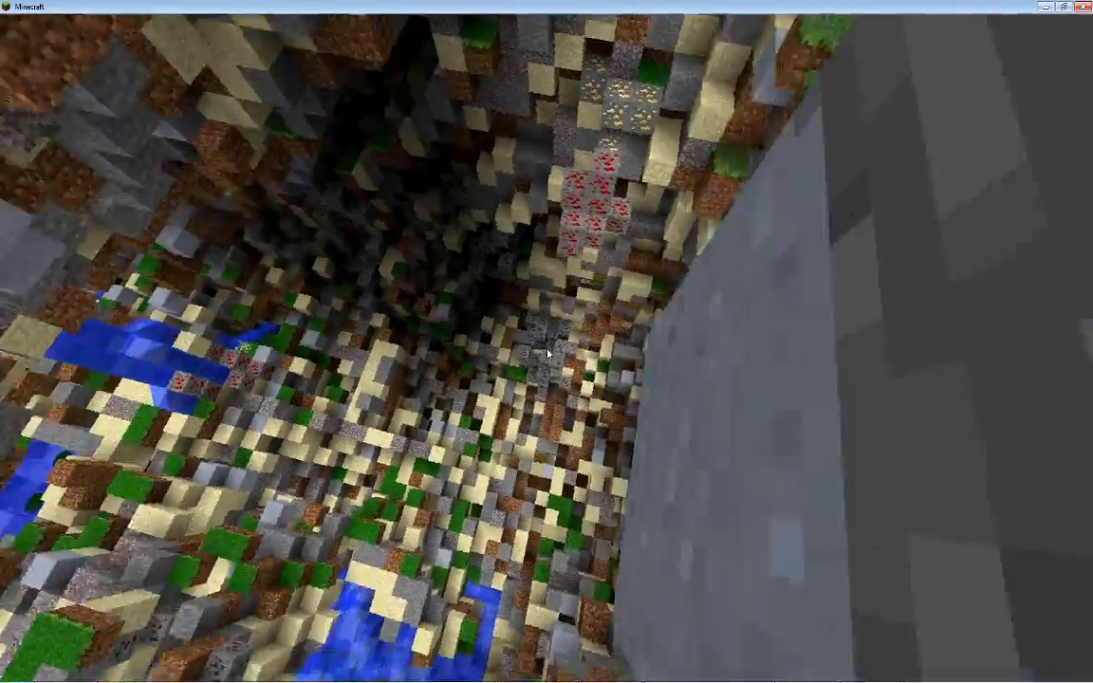
{"action": "mouse_move", "coordinate": [547, 341]}
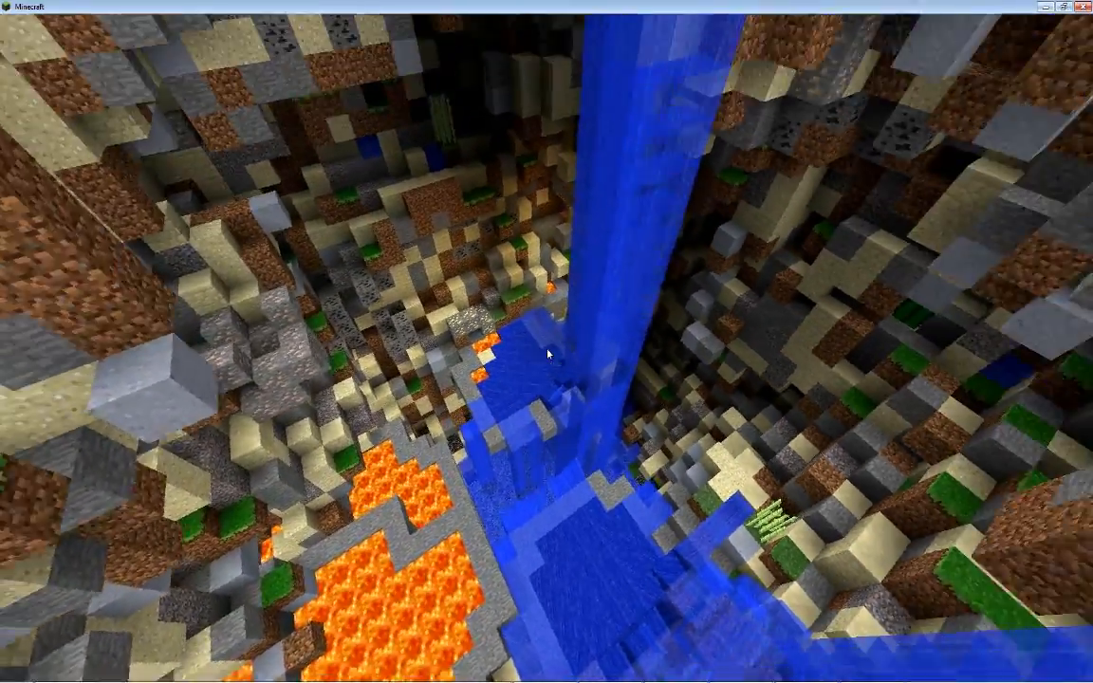
{"action": "mouse_move", "coordinate": [547, 353]}
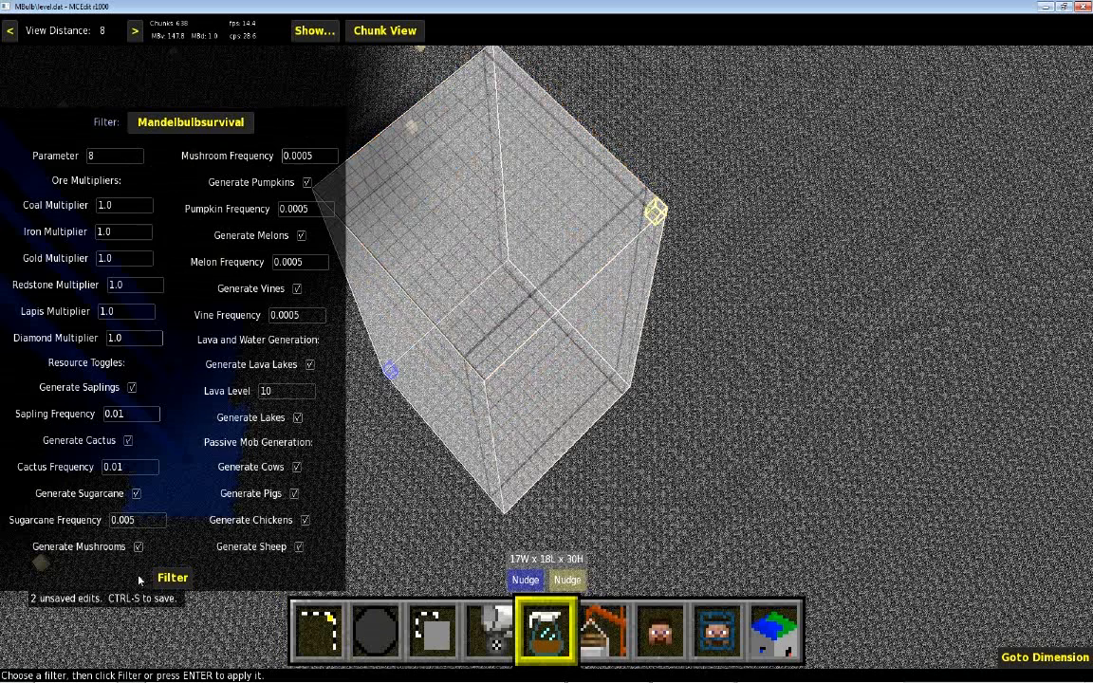
{"action": "mouse_move", "coordinate": [69, 153]}
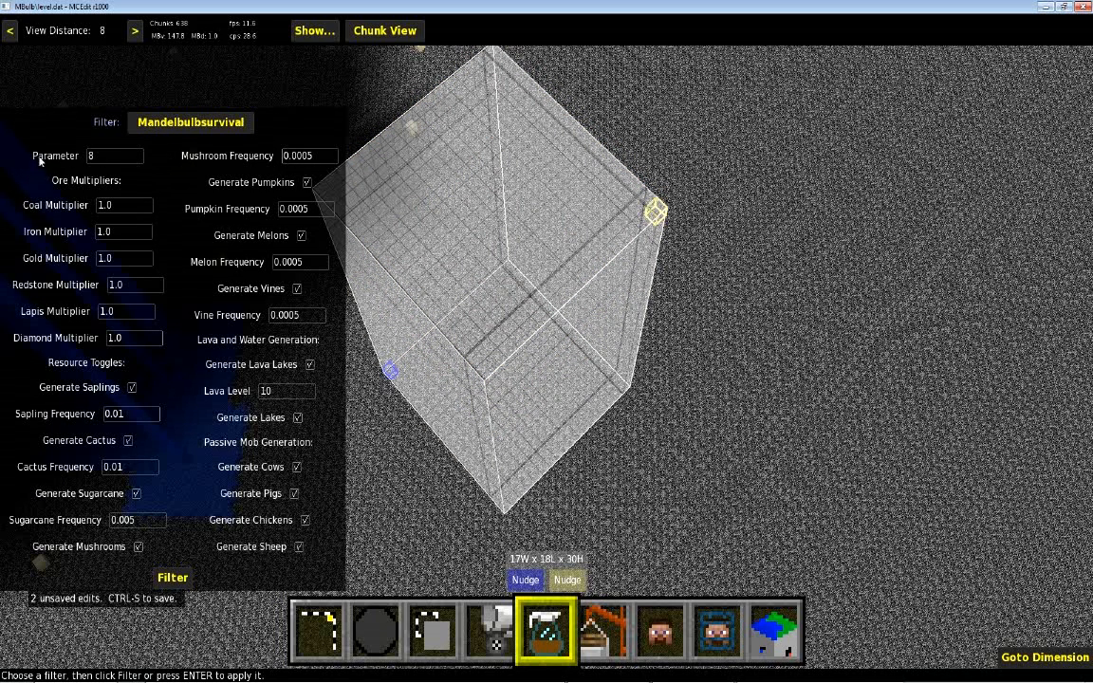
{"action": "mouse_move", "coordinate": [126, 162]}
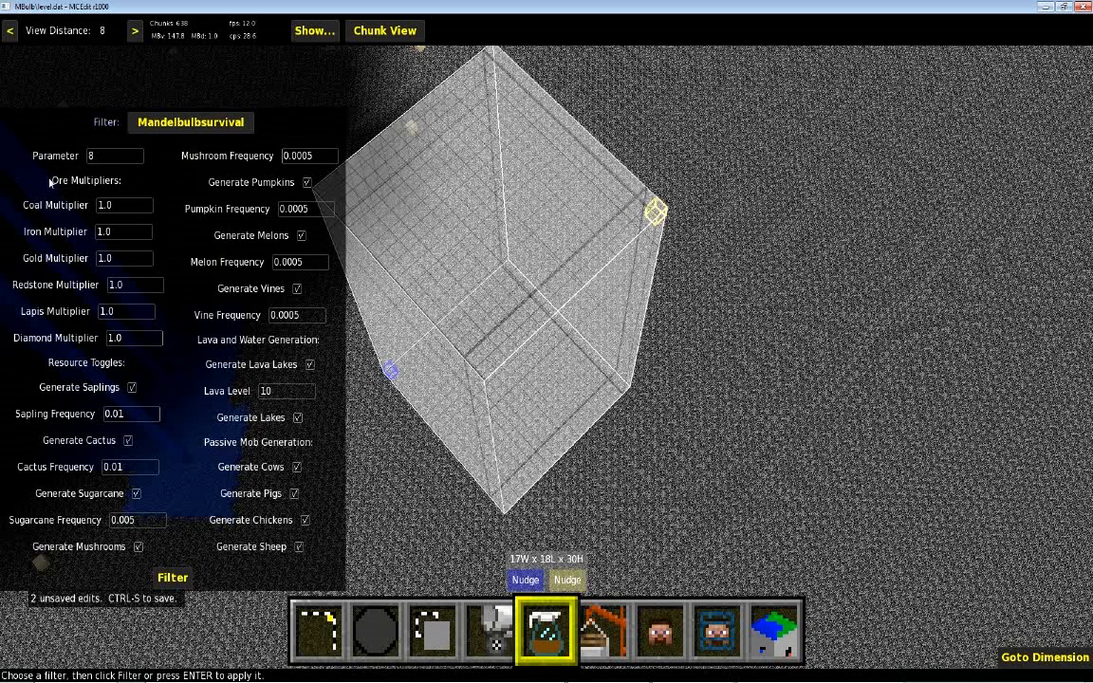
{"action": "mouse_move", "coordinate": [14, 190]}
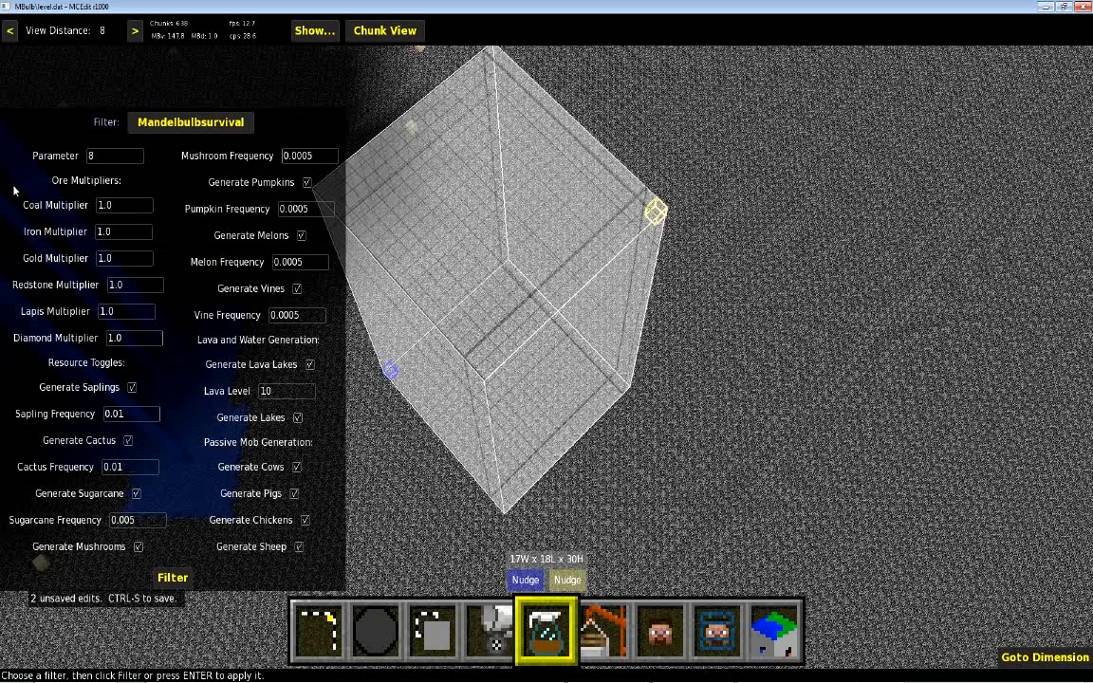
{"action": "mouse_move", "coordinate": [60, 190]}
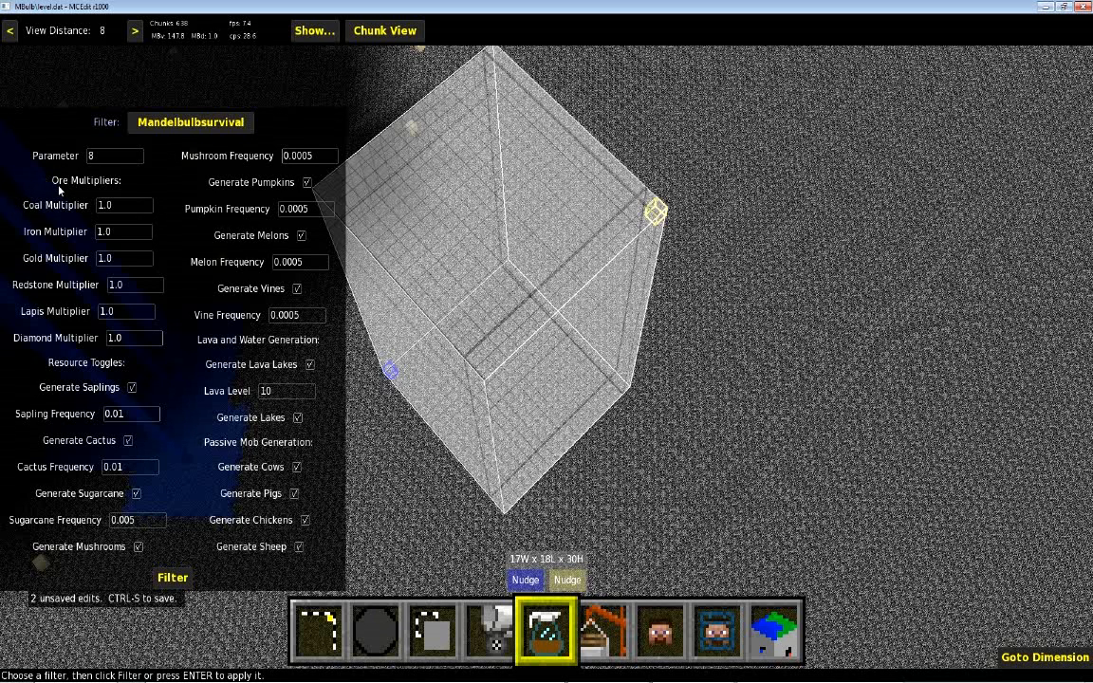
{"action": "mouse_move", "coordinate": [63, 211]}
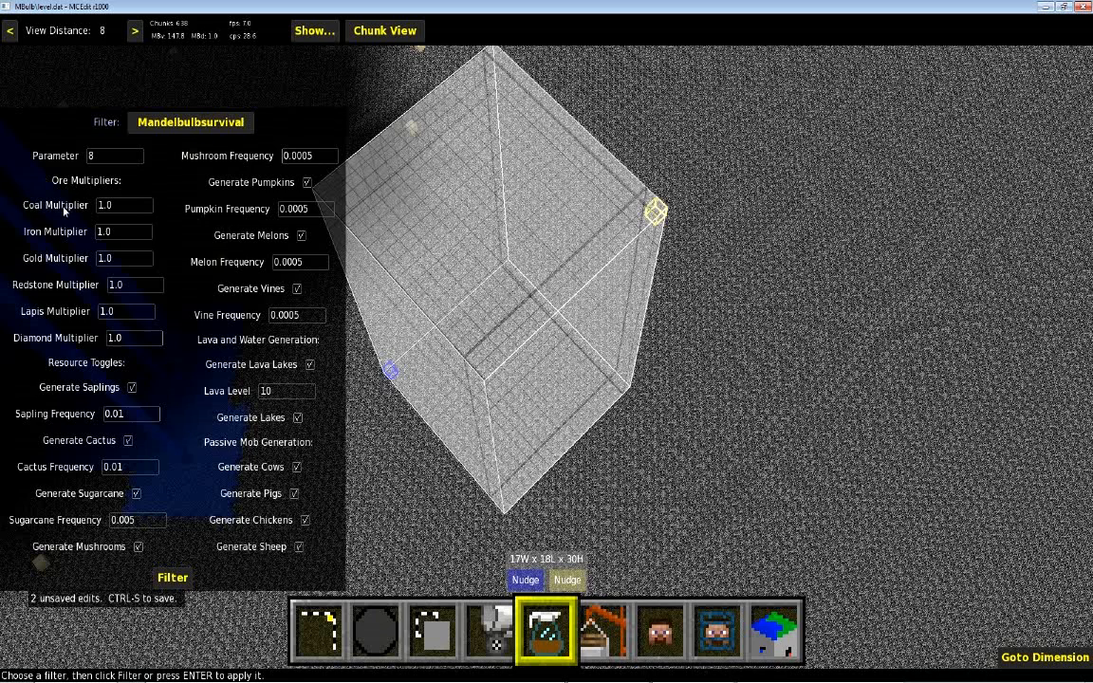
{"action": "mouse_move", "coordinate": [124, 205]}
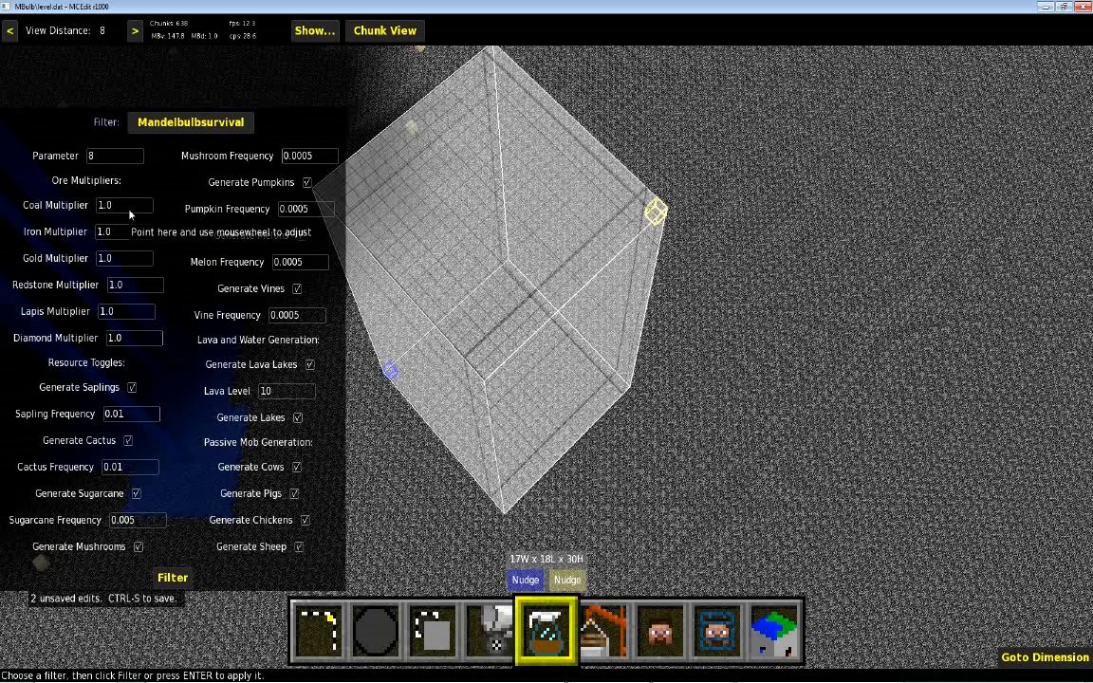
{"action": "mouse_move", "coordinate": [138, 342]}
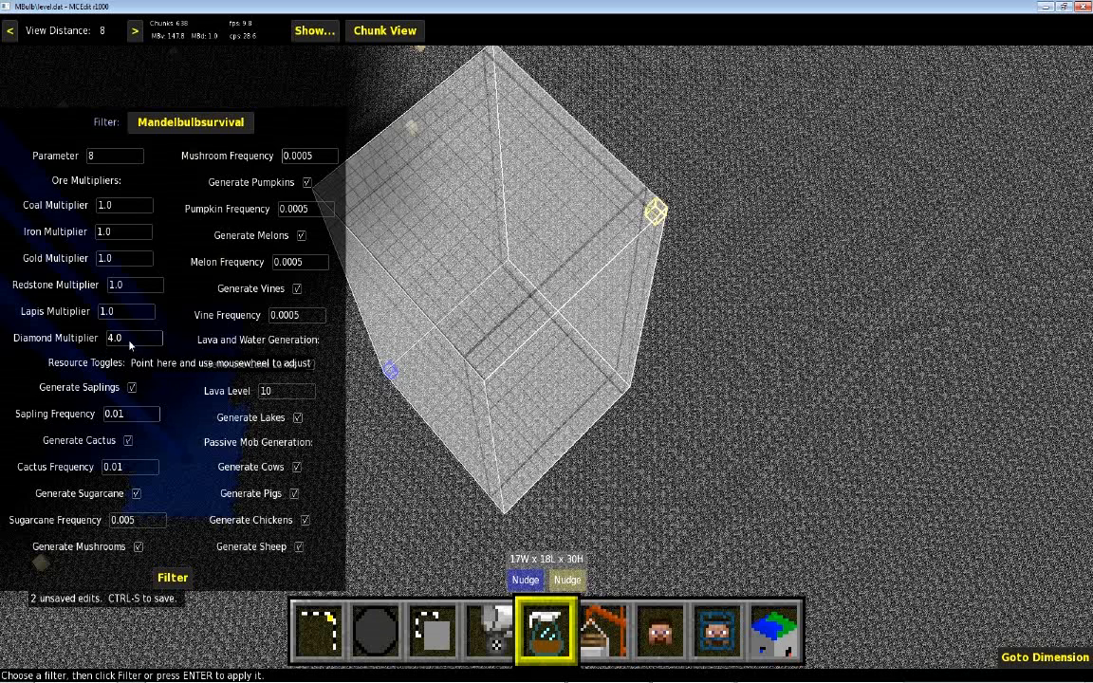
Scroll to the Diamond Multiplier field and enter 1.0
{"action": "scroll", "scroll_direction": "down", "scroll_amount": 3}
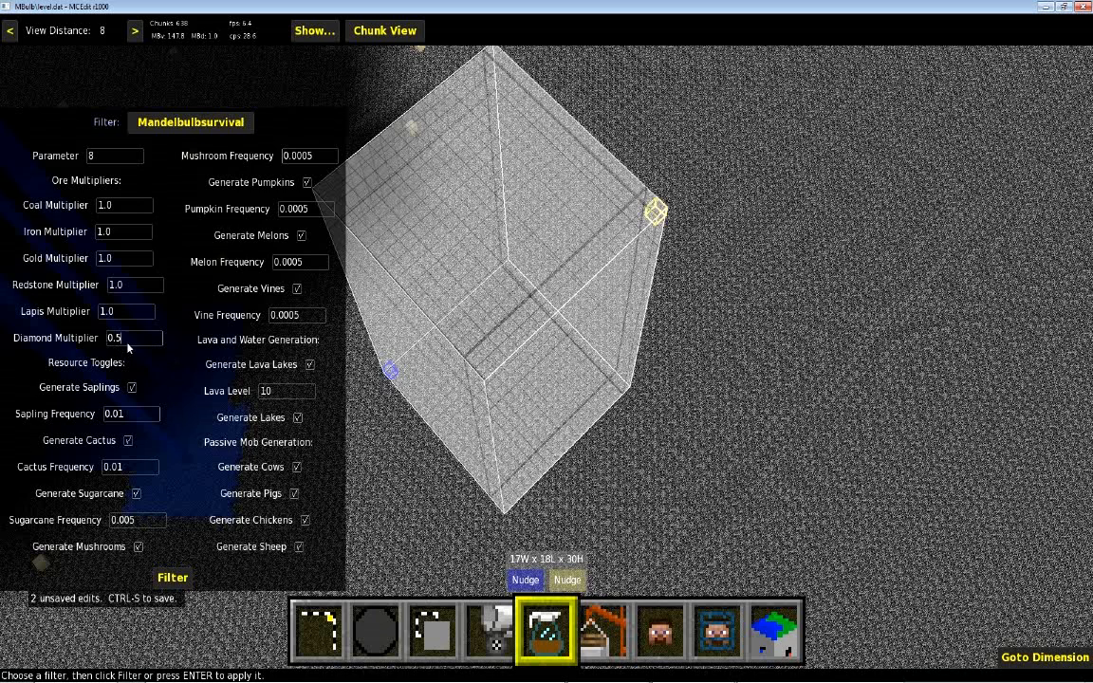
{"action": "type", "text": "1.0"}
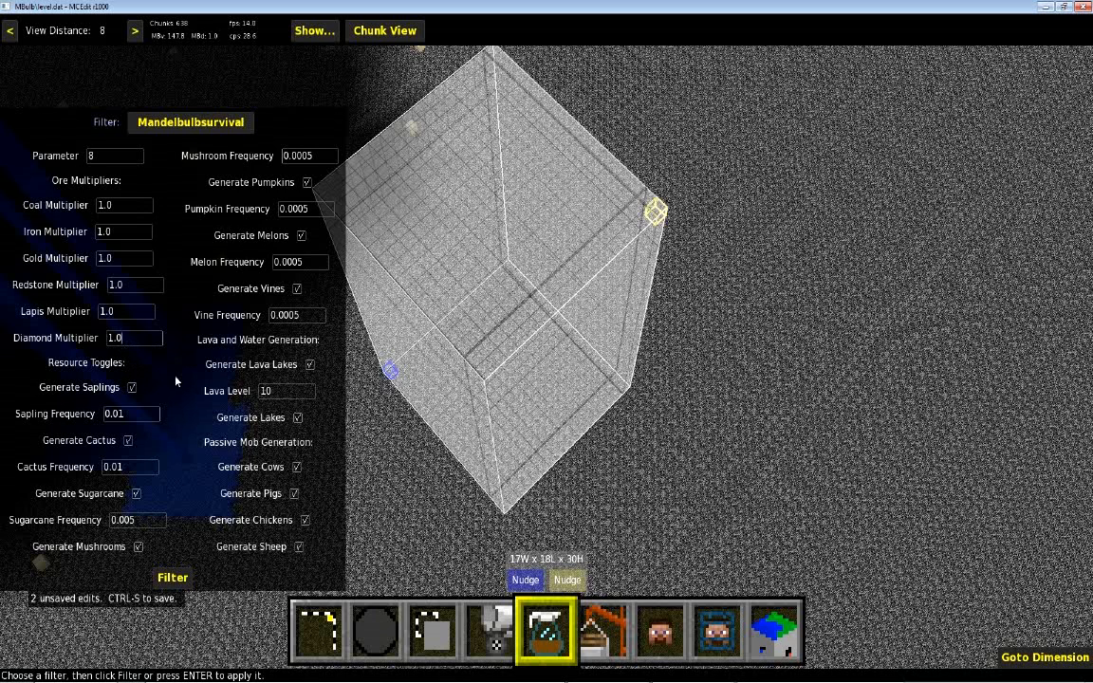
{"action": "mouse_move", "coordinate": [168, 363]}
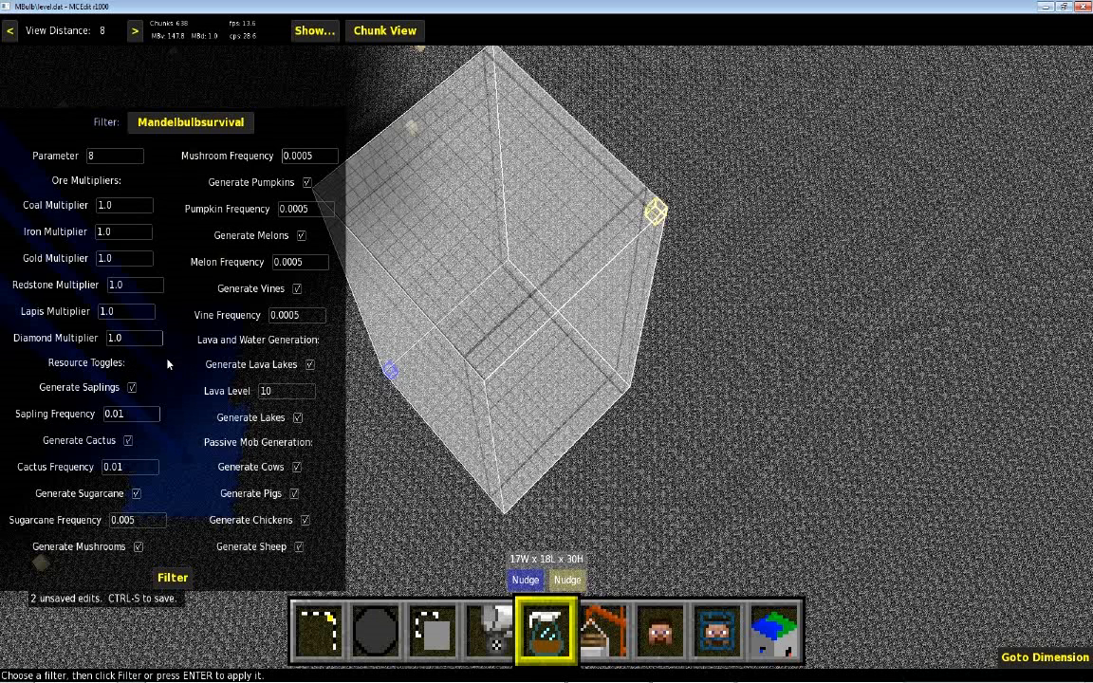
{"action": "mouse_move", "coordinate": [92, 364]}
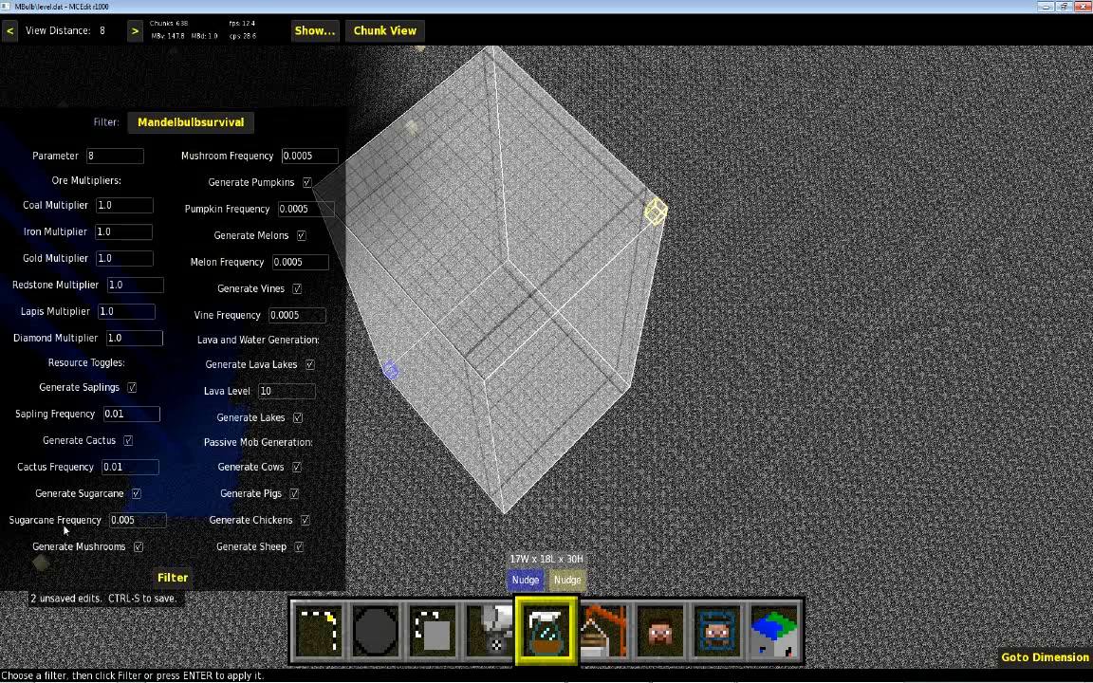
{"action": "mouse_move", "coordinate": [97, 524]}
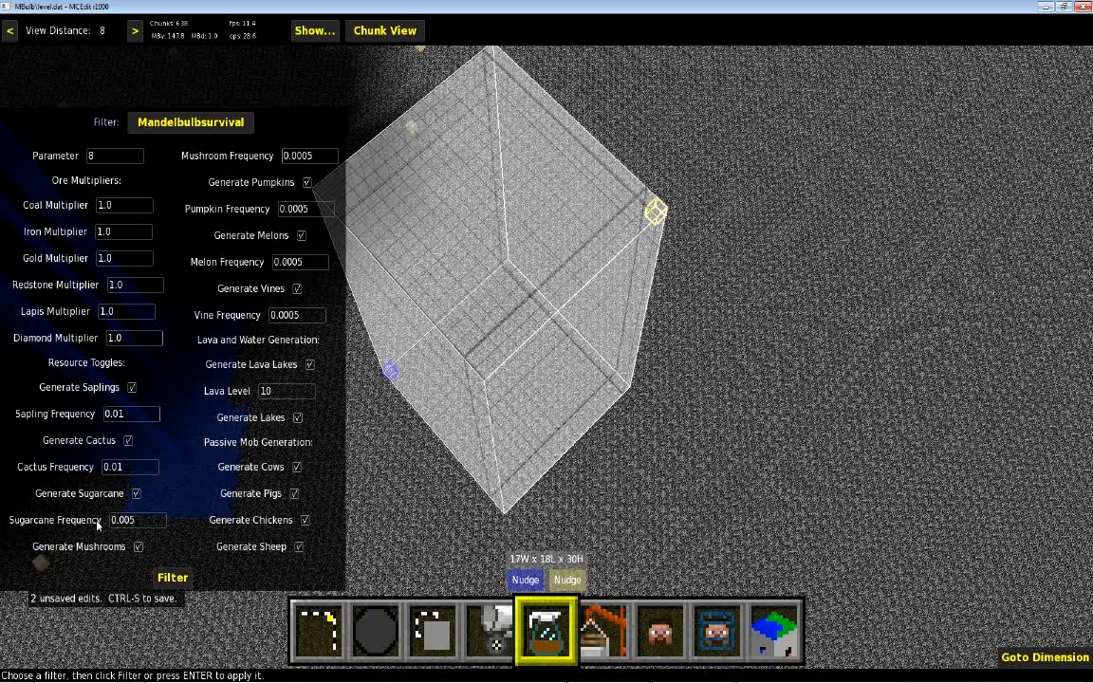
{"action": "mouse_move", "coordinate": [119, 427]}
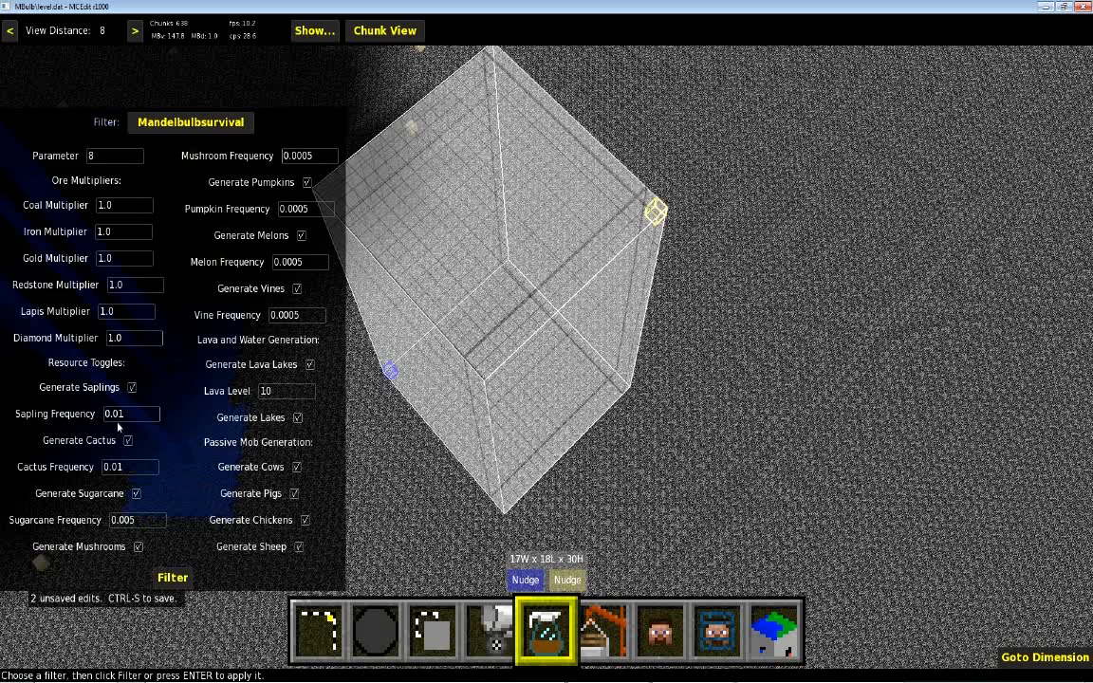
{"action": "mouse_move", "coordinate": [114, 425]}
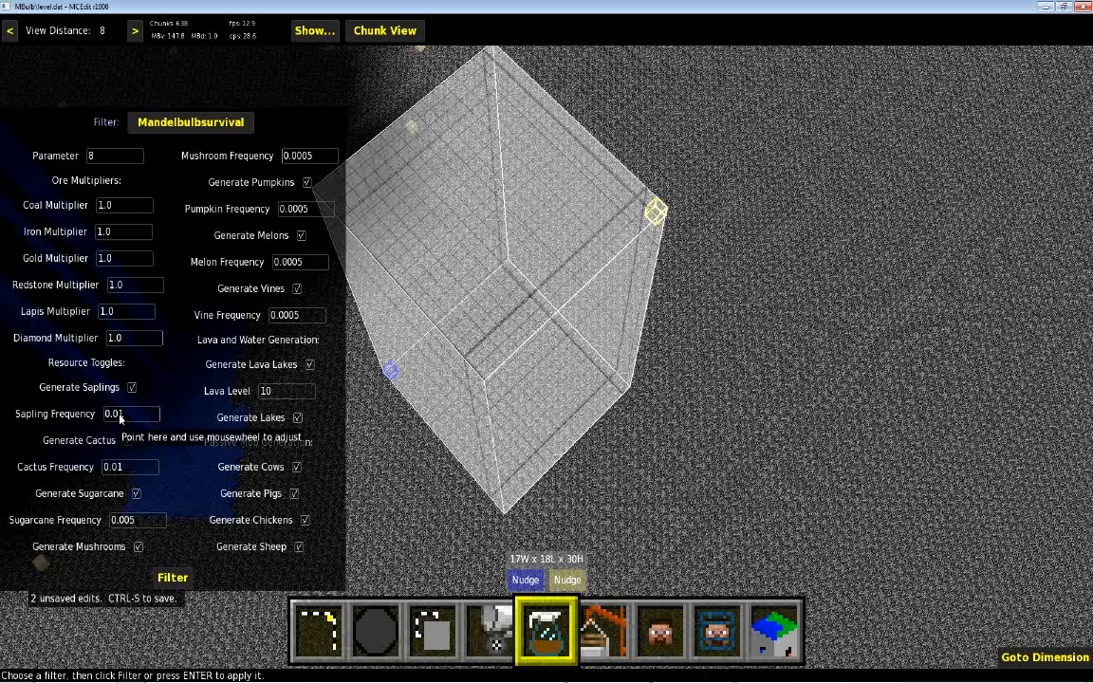
{"action": "mouse_move", "coordinate": [113, 451]}
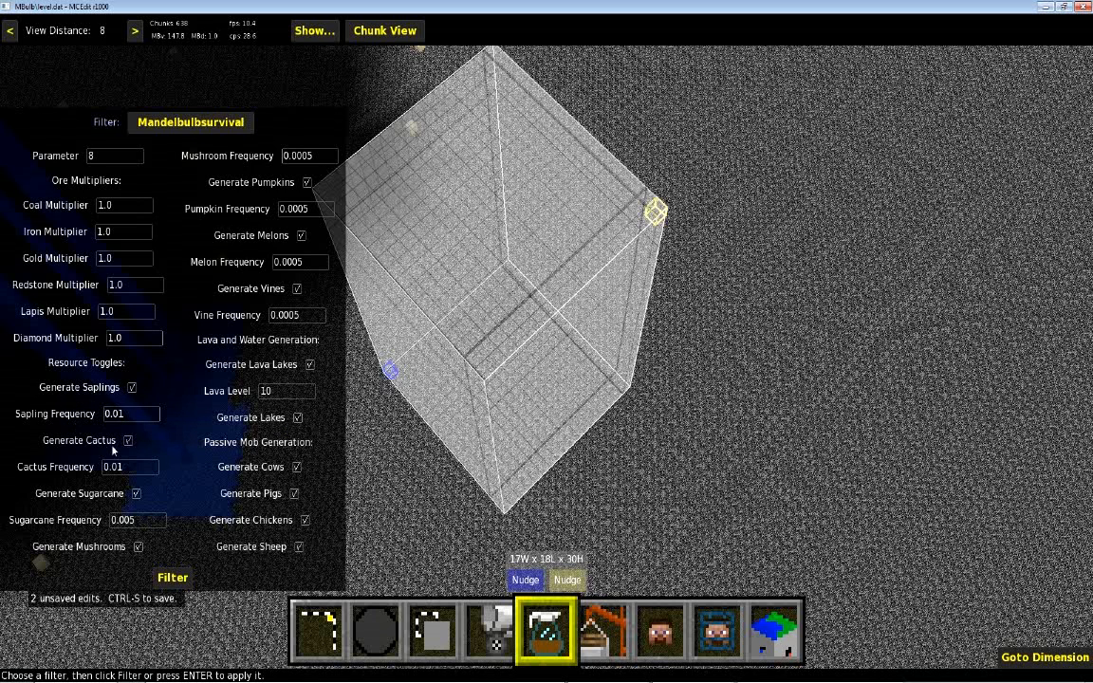
{"action": "mouse_move", "coordinate": [84, 516]}
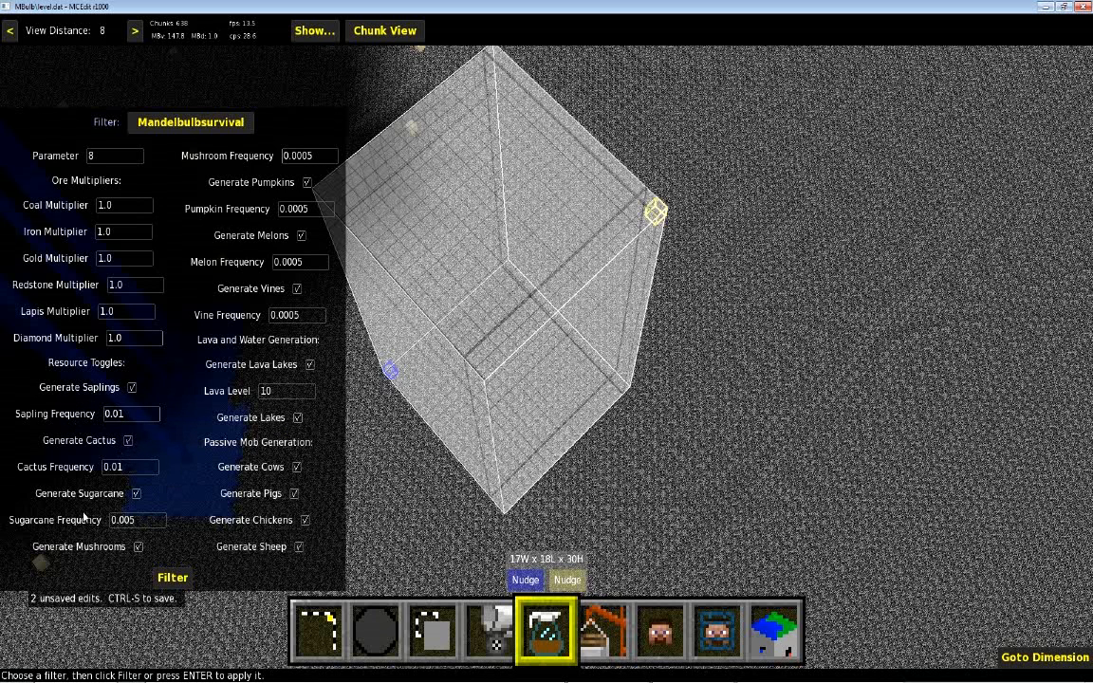
{"action": "mouse_move", "coordinate": [59, 393]}
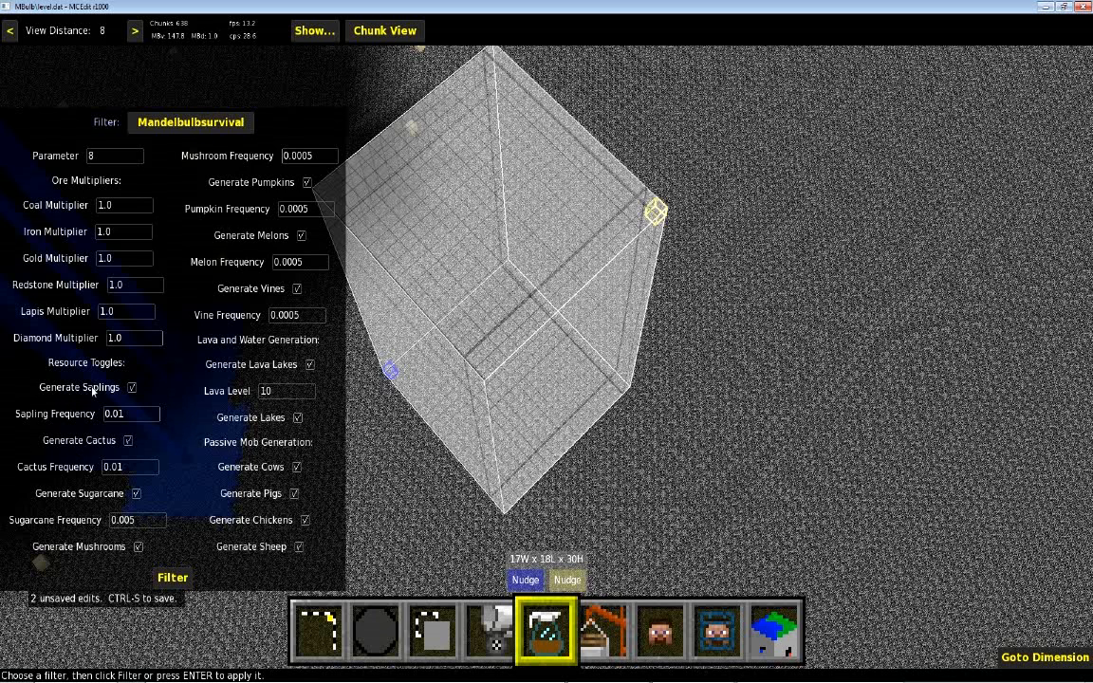
{"action": "mouse_move", "coordinate": [102, 449]}
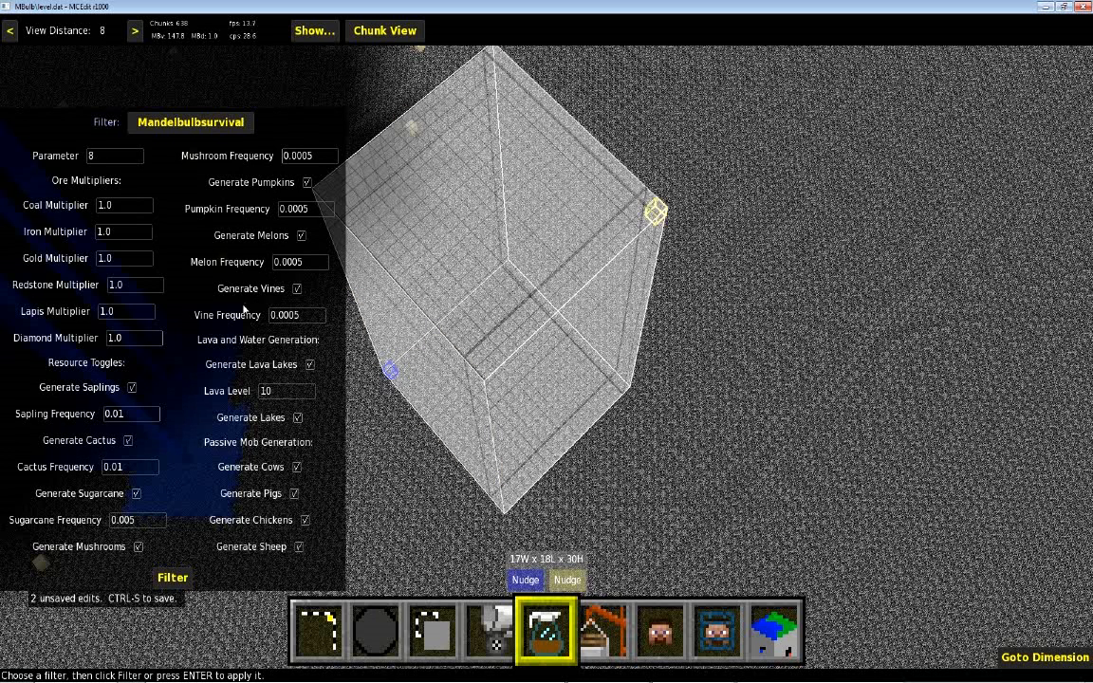
{"action": "mouse_move", "coordinate": [215, 331]}
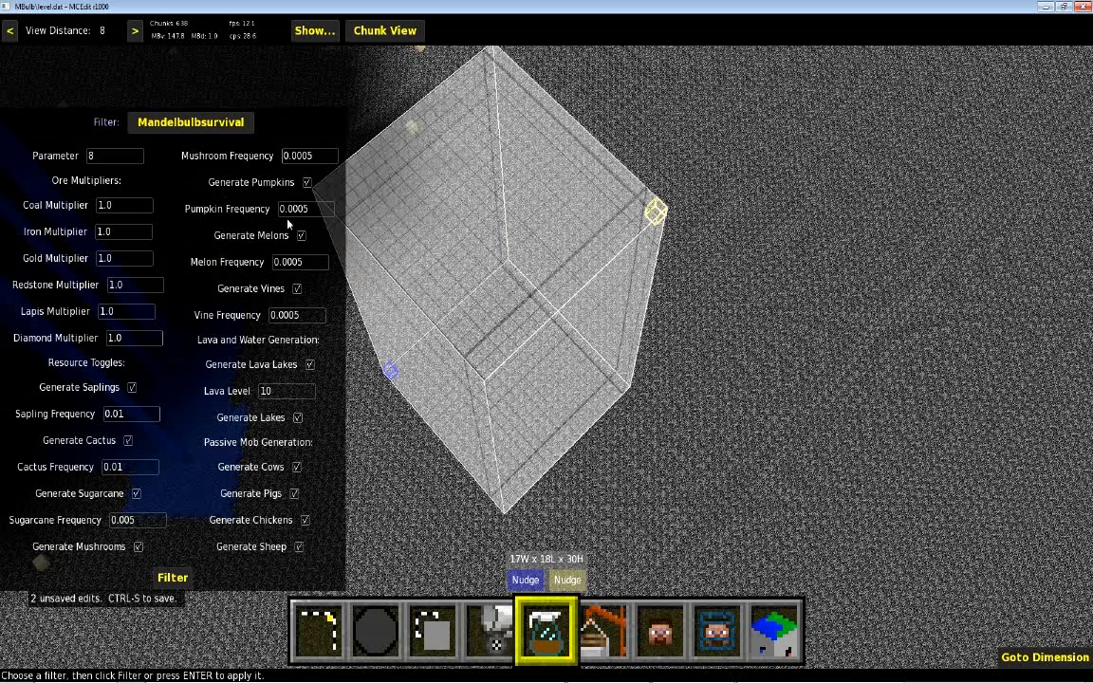
{"action": "mouse_move", "coordinate": [311, 218]}
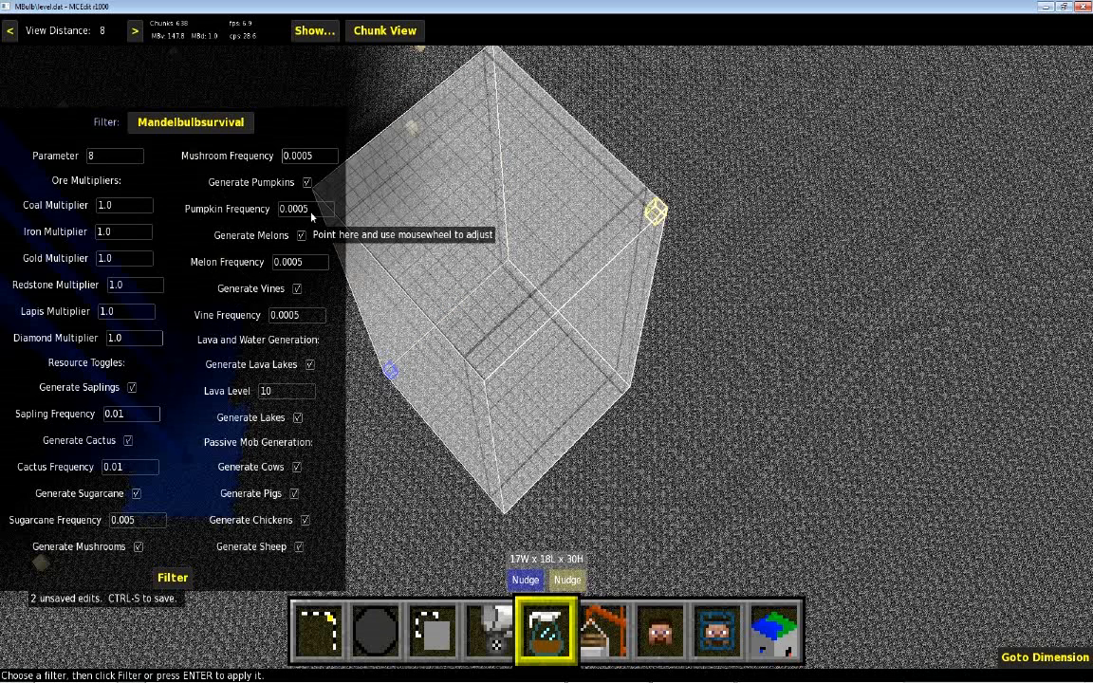
{"action": "mouse_move", "coordinate": [309, 183]}
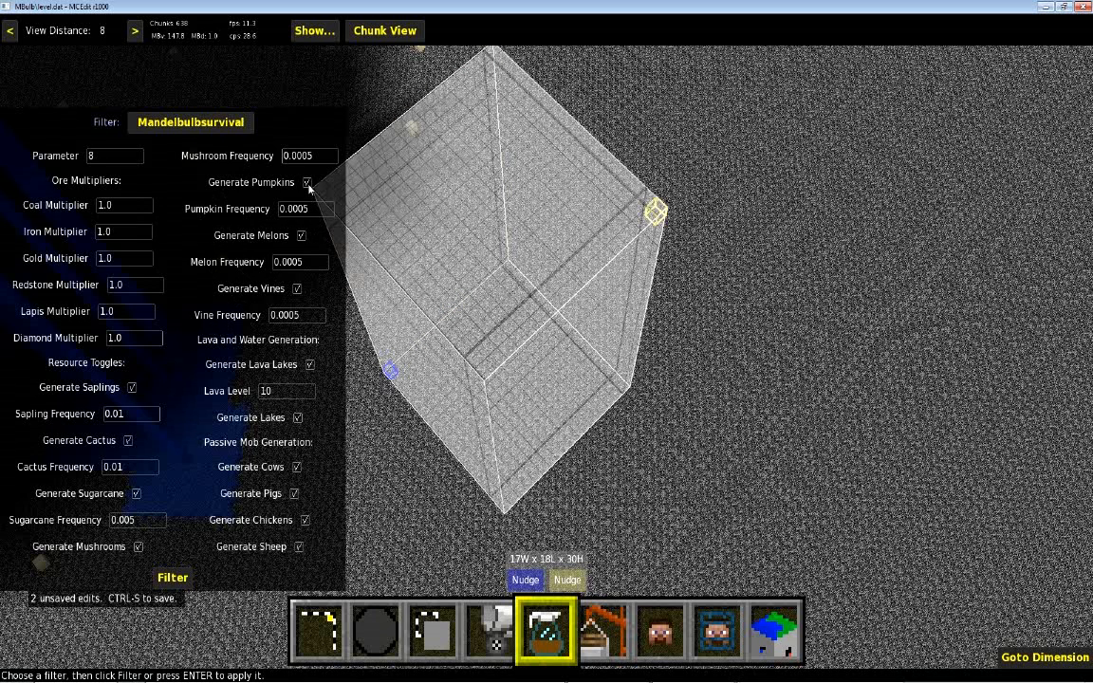
{"action": "mouse_move", "coordinate": [318, 216]}
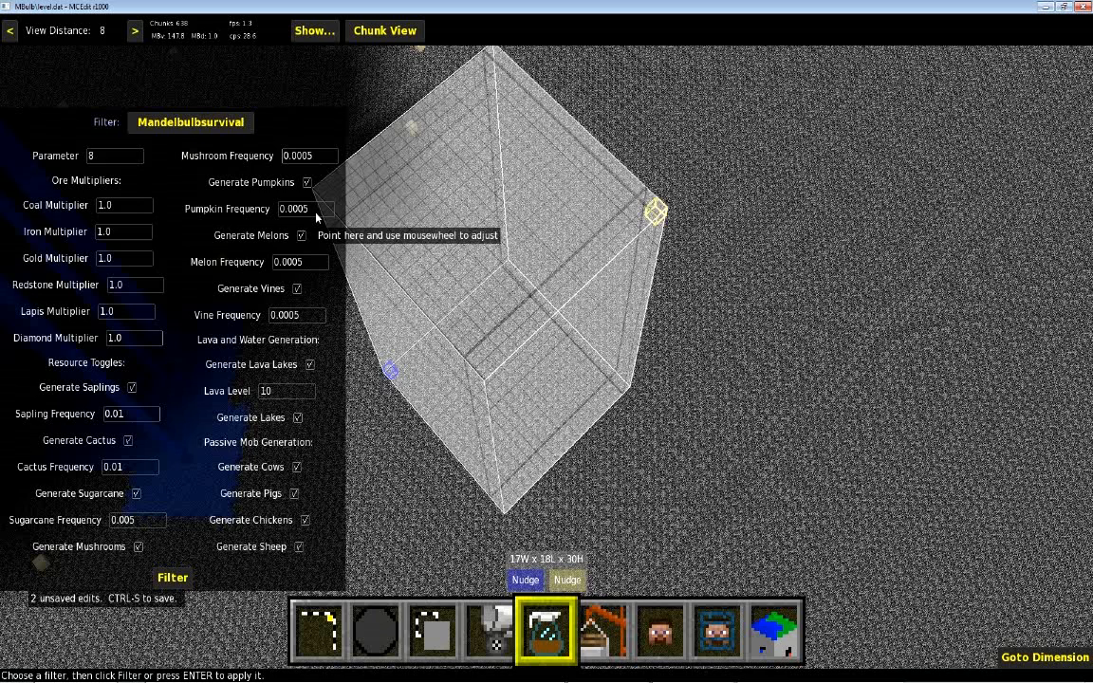
{"action": "mouse_move", "coordinate": [268, 329]}
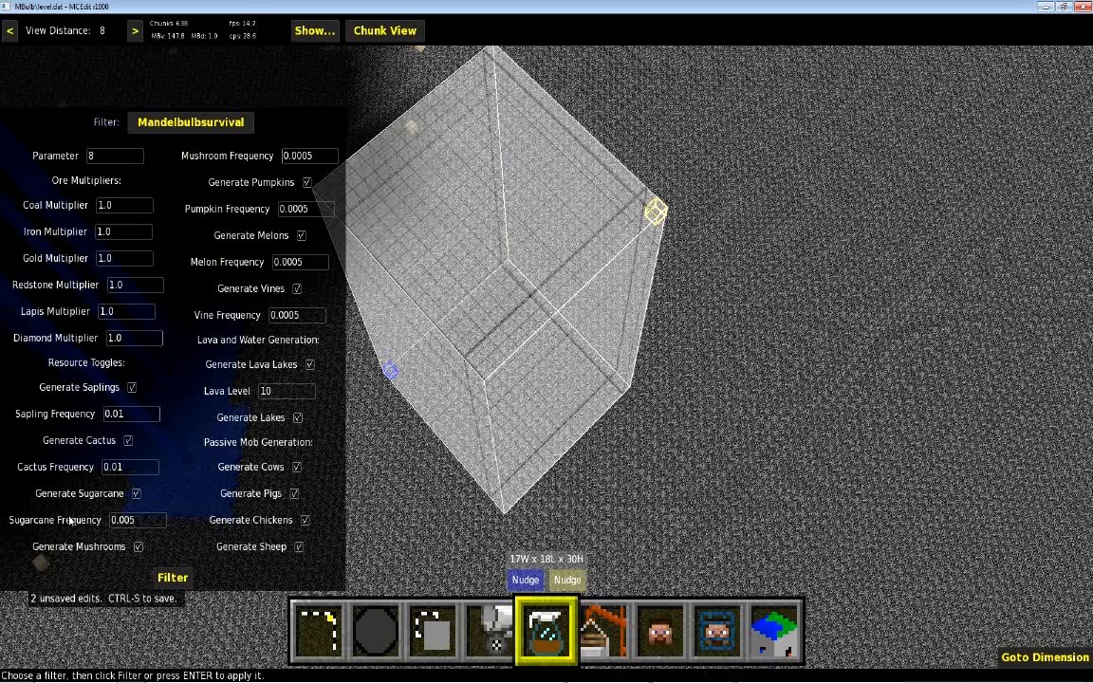
{"action": "mouse_move", "coordinate": [200, 169]}
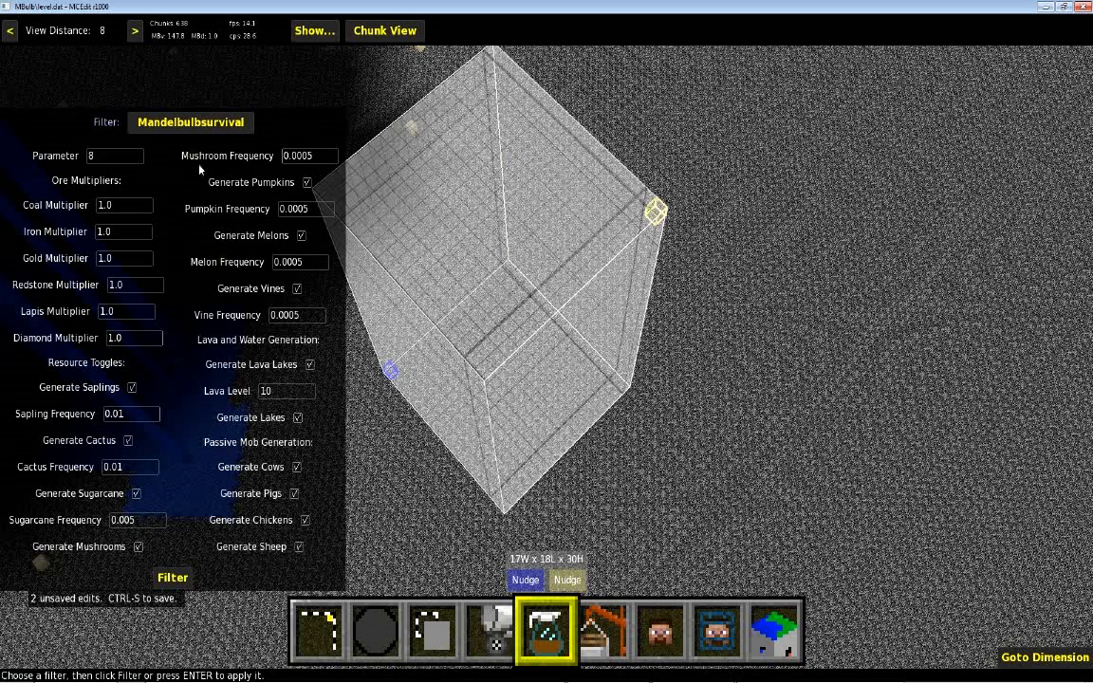
{"action": "mouse_move", "coordinate": [184, 422]}
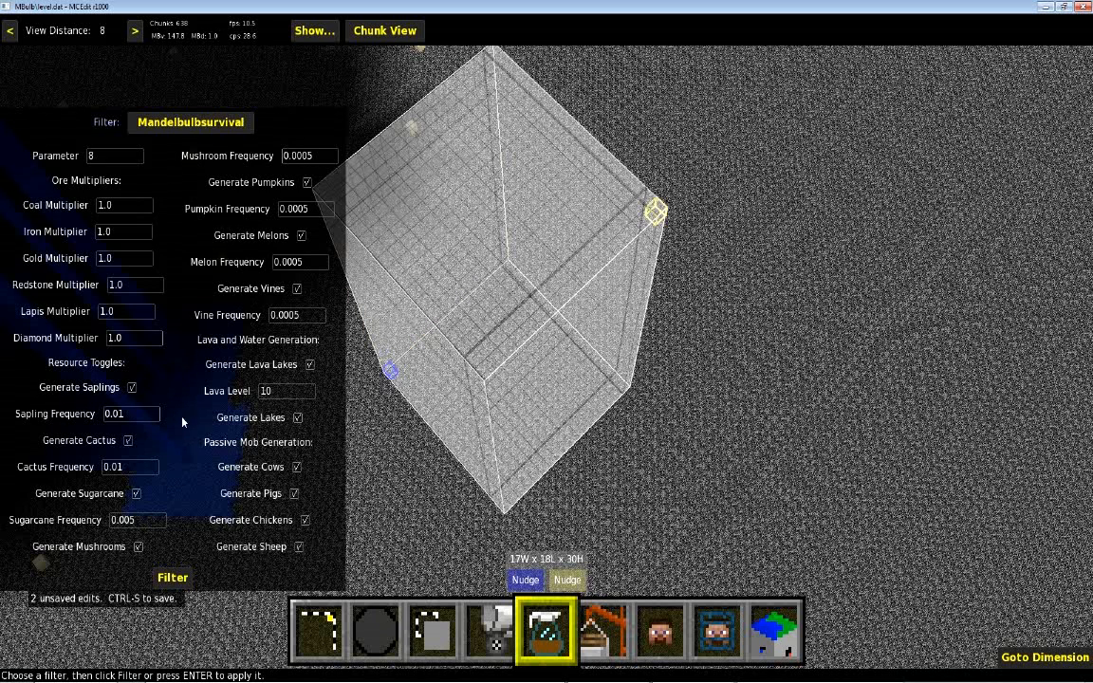
{"action": "mouse_move", "coordinate": [174, 400]}
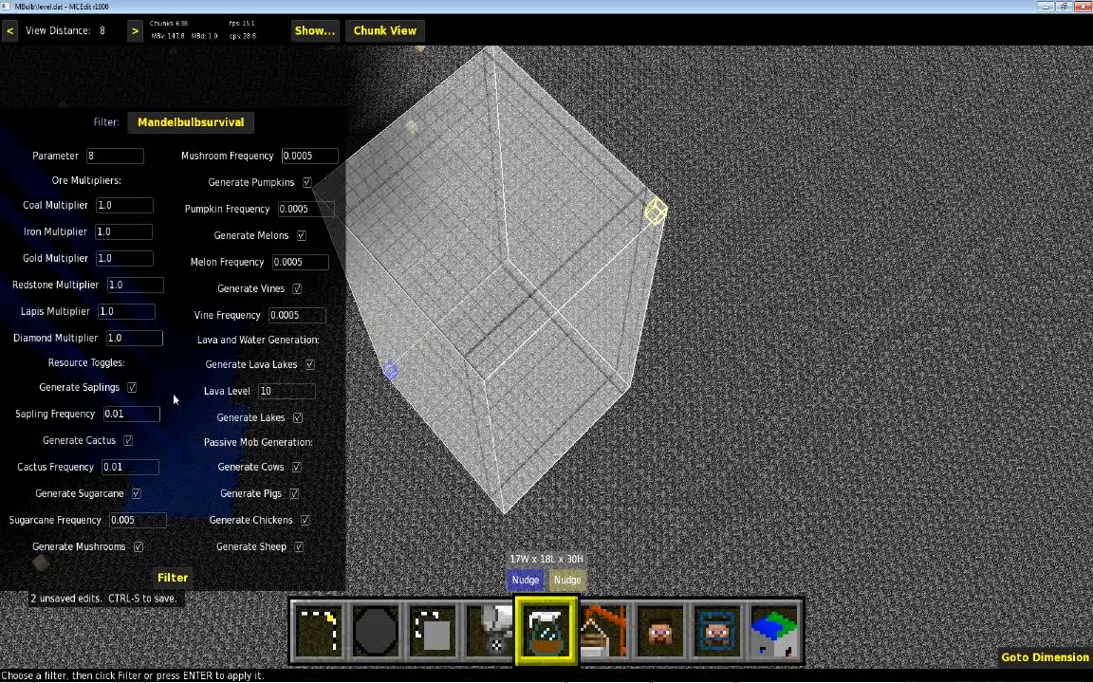
{"action": "mouse_move", "coordinate": [158, 354]}
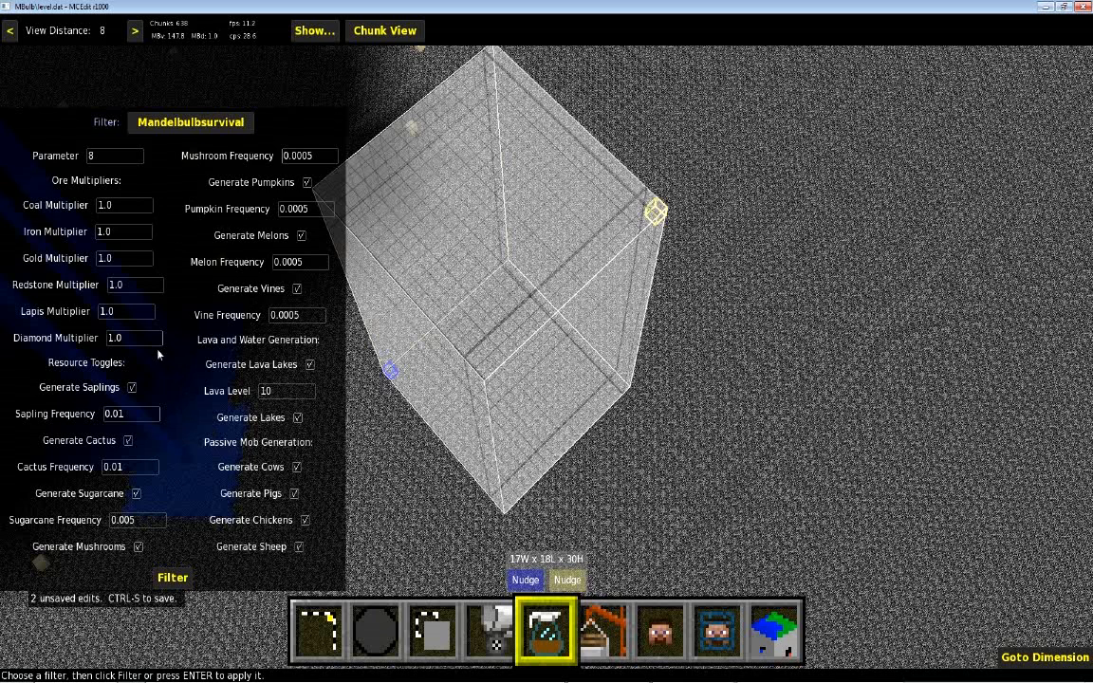
{"action": "mouse_move", "coordinate": [204, 367]}
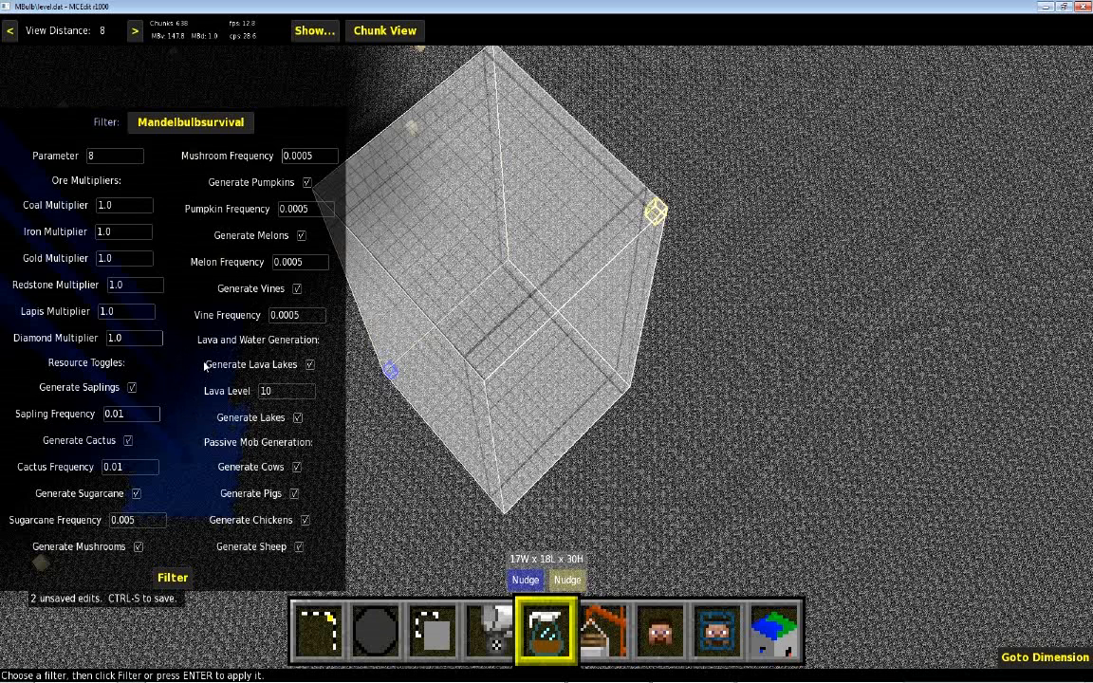
{"action": "mouse_move", "coordinate": [325, 371]}
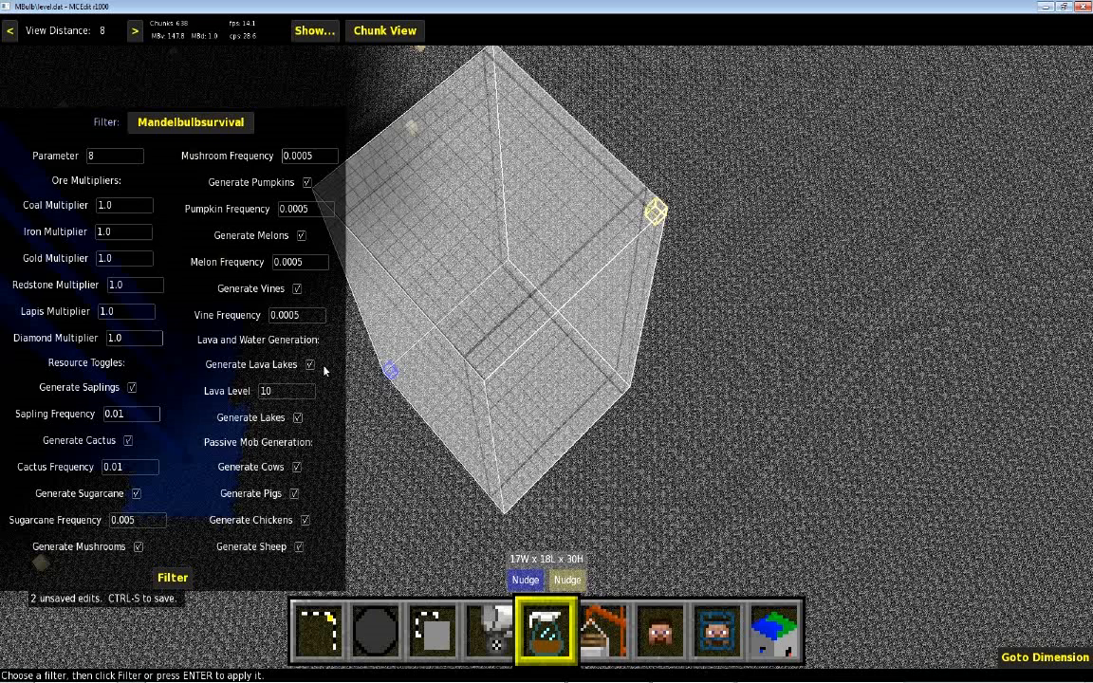
{"action": "mouse_move", "coordinate": [241, 416]}
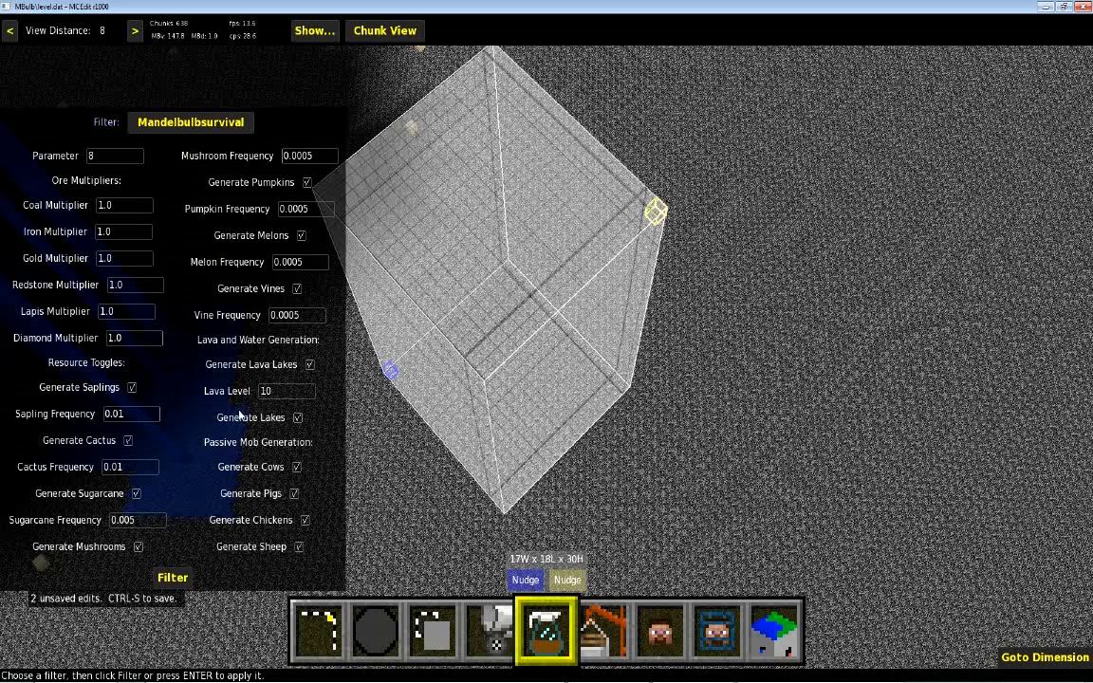
{"action": "mouse_move", "coordinate": [314, 418]}
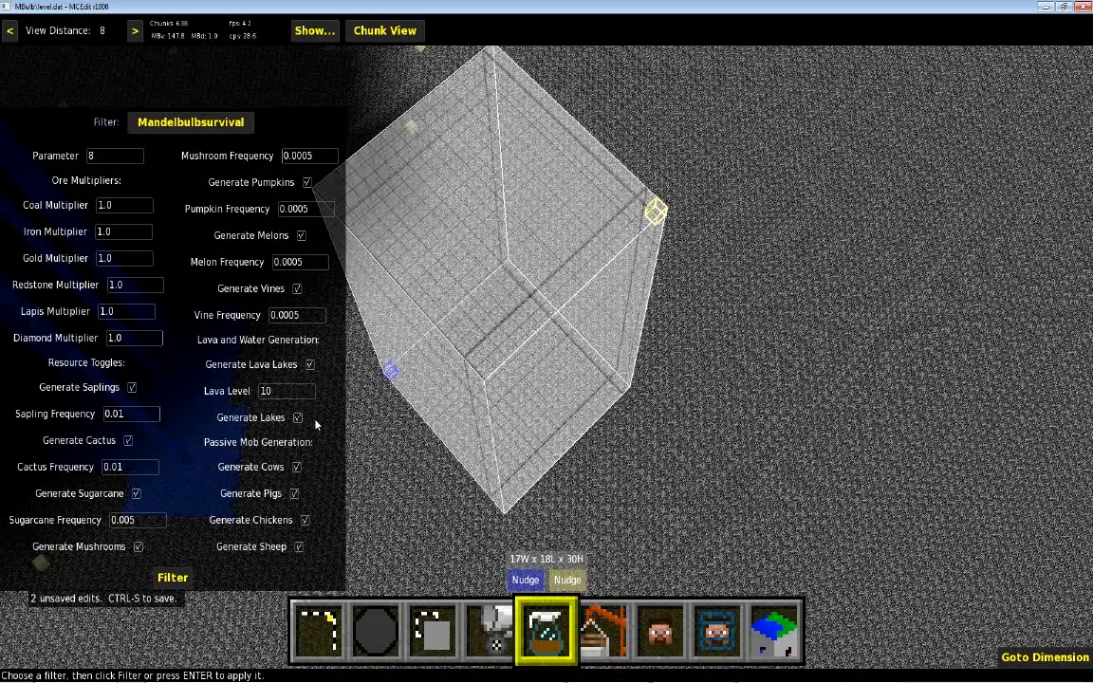
{"action": "mouse_move", "coordinate": [208, 399]}
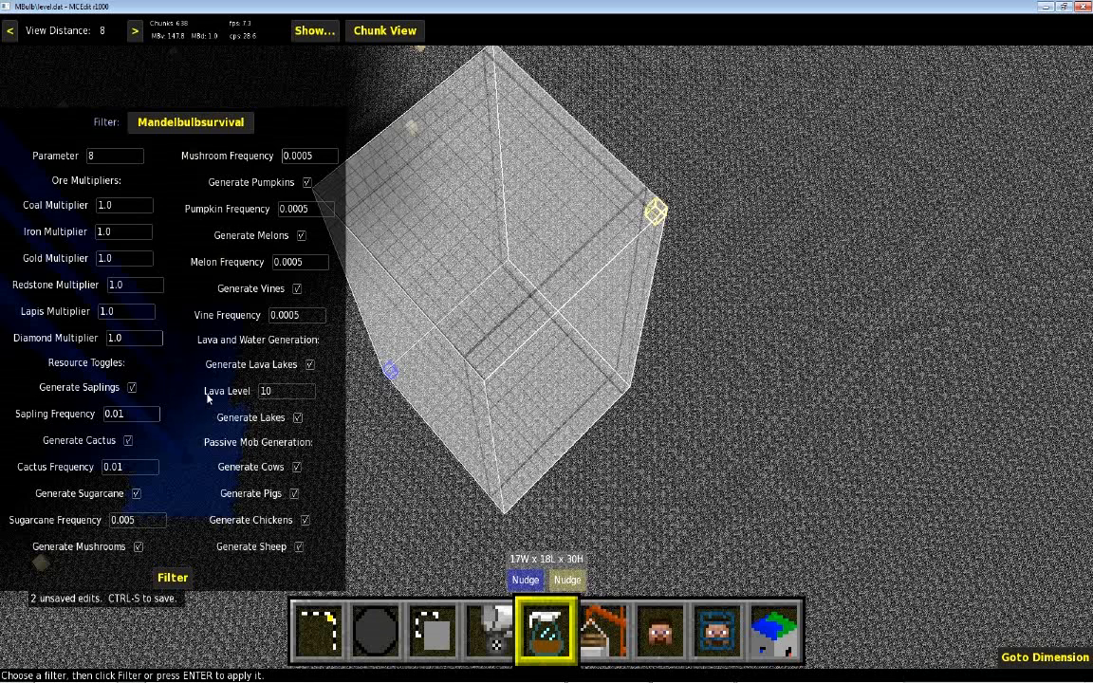
{"action": "mouse_move", "coordinate": [242, 397]}
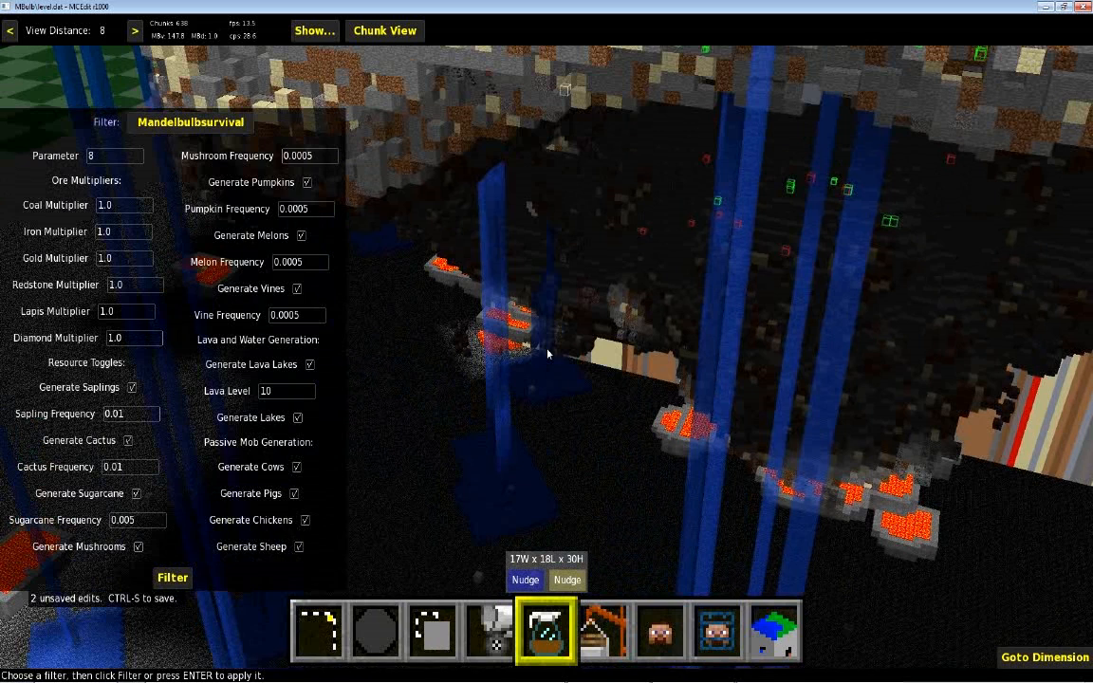
{"action": "mouse_move", "coordinate": [743, 442]}
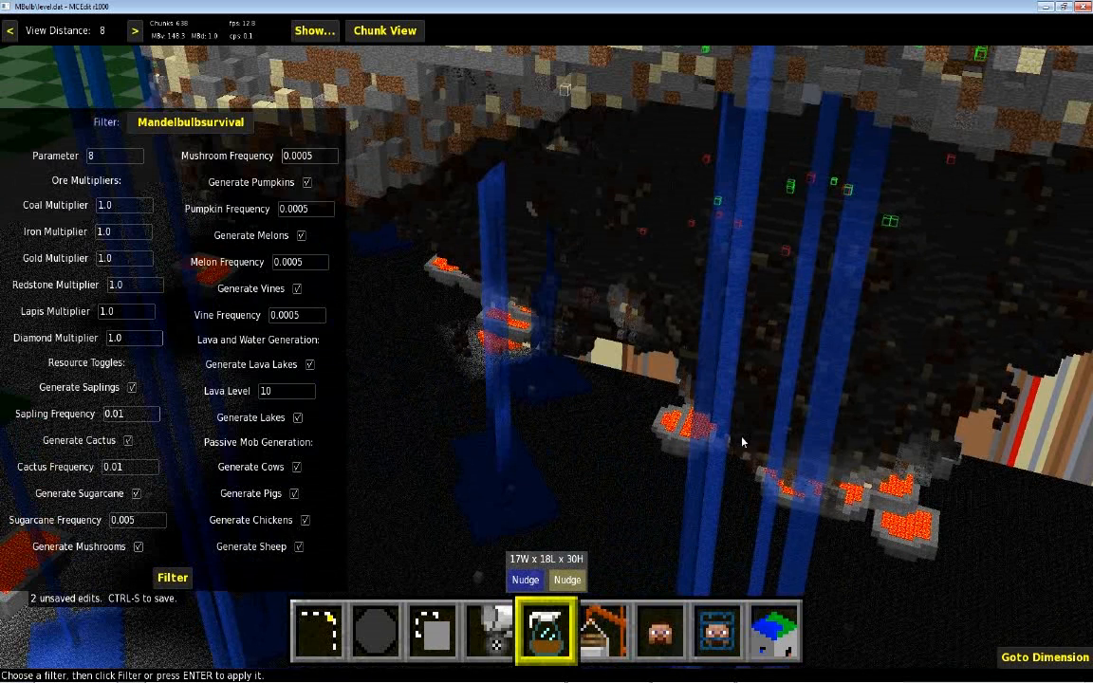
{"action": "mouse_move", "coordinate": [896, 527]}
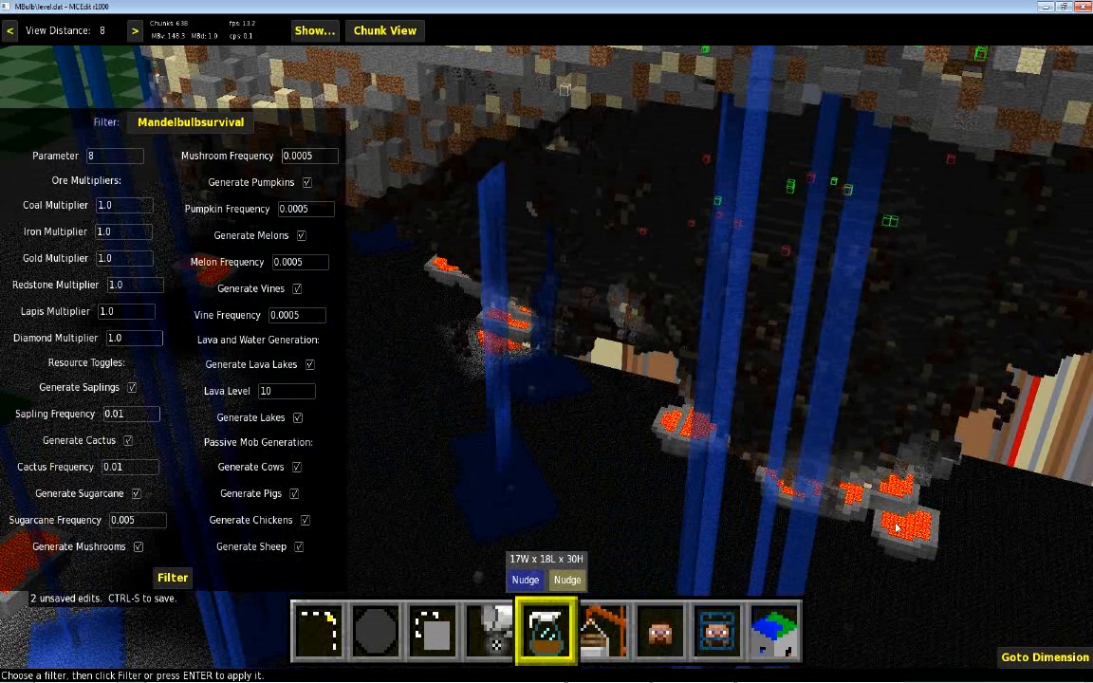
{"action": "mouse_move", "coordinate": [270, 398]}
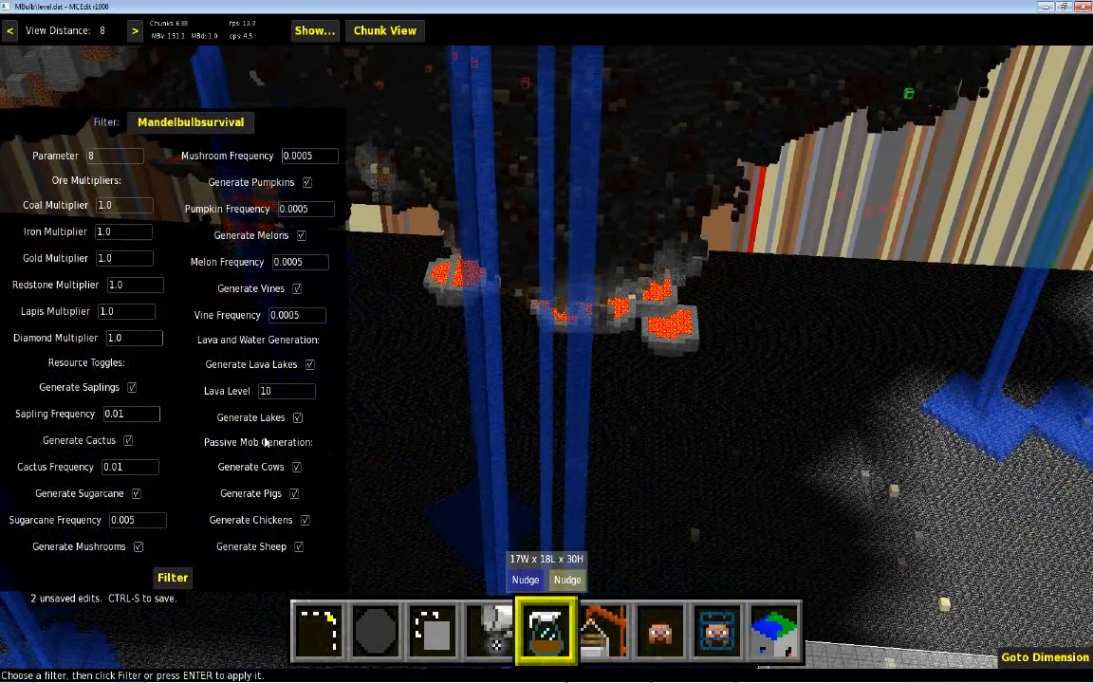
{"action": "mouse_move", "coordinate": [218, 371]}
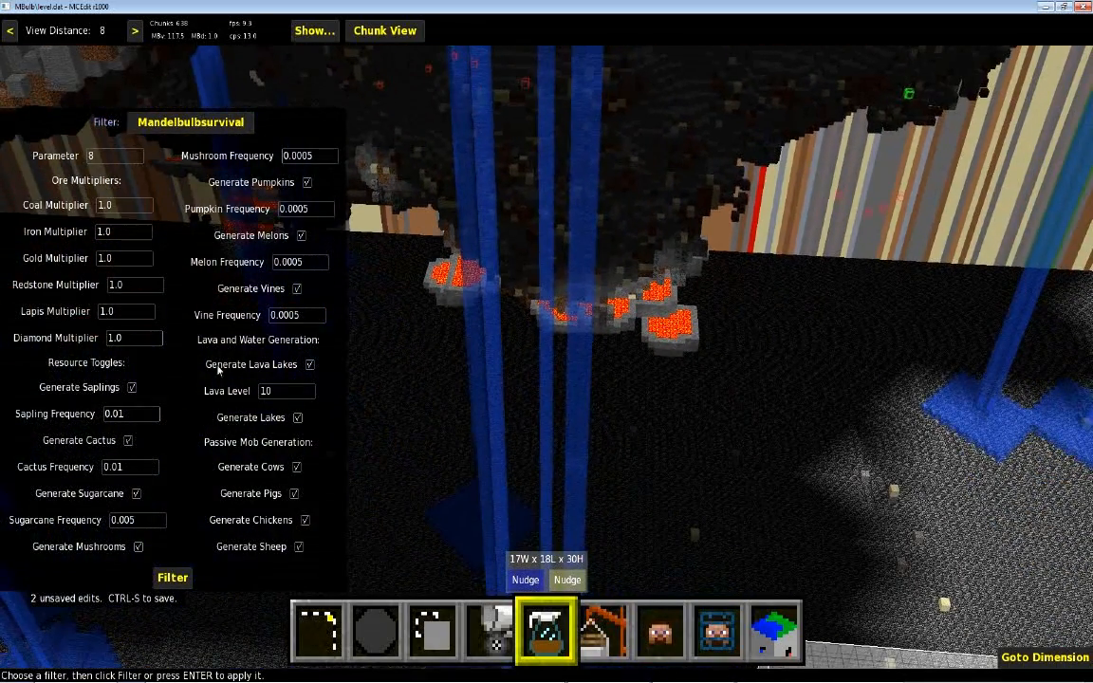
{"action": "mouse_move", "coordinate": [226, 430]}
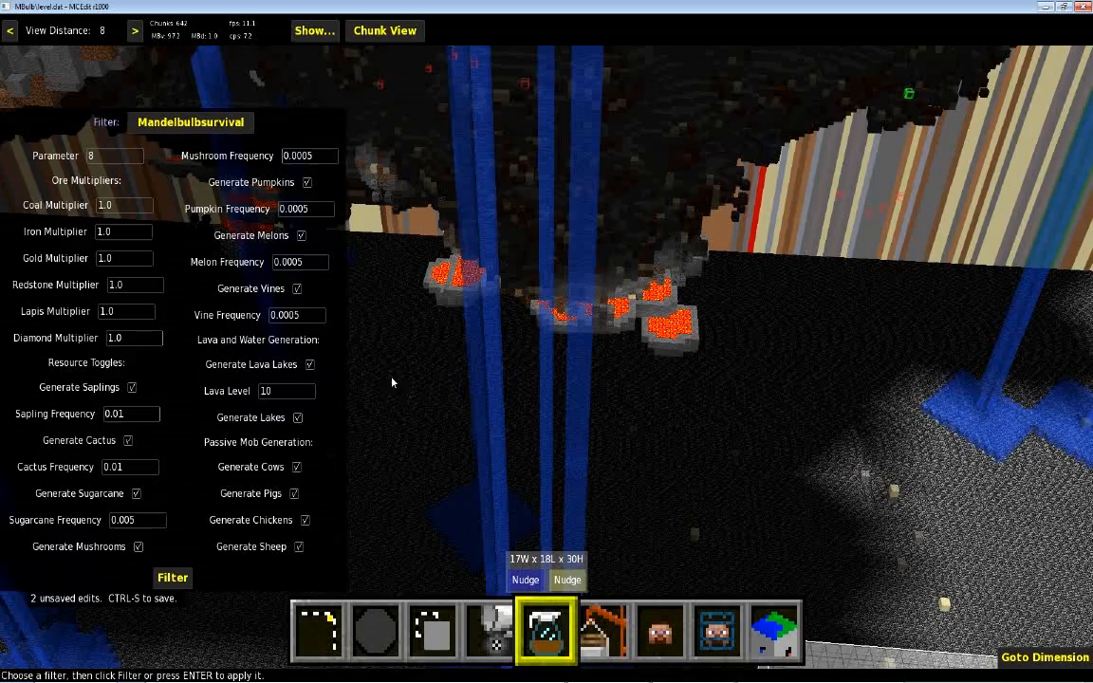
{"action": "mouse_move", "coordinate": [403, 372]}
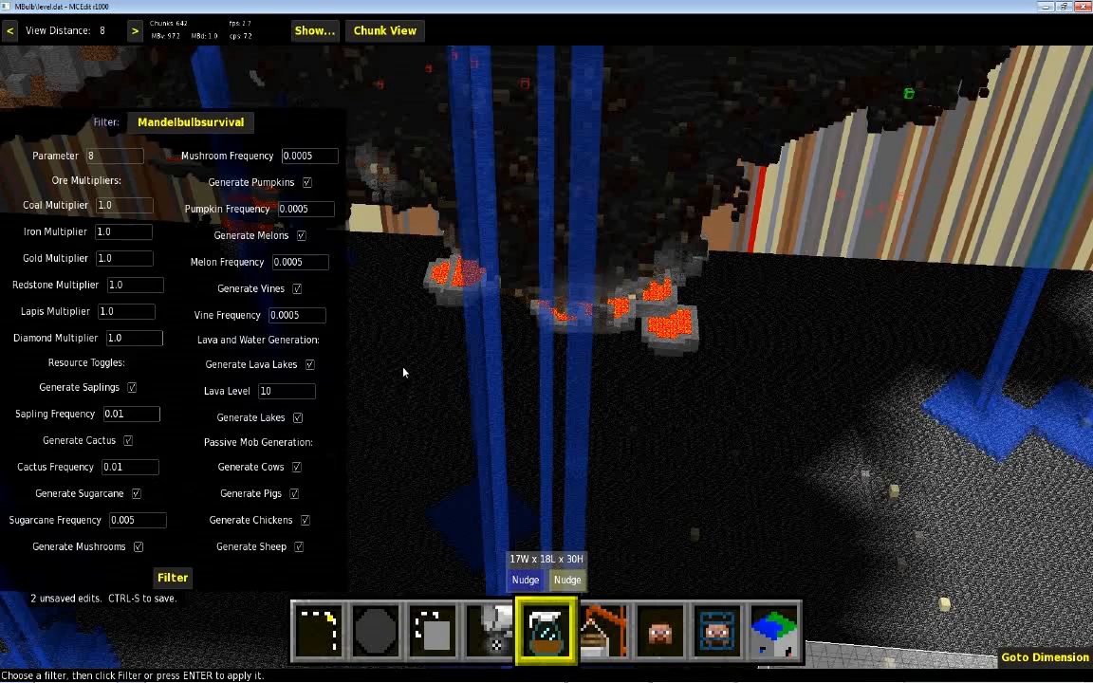
{"action": "mouse_move", "coordinate": [408, 371]}
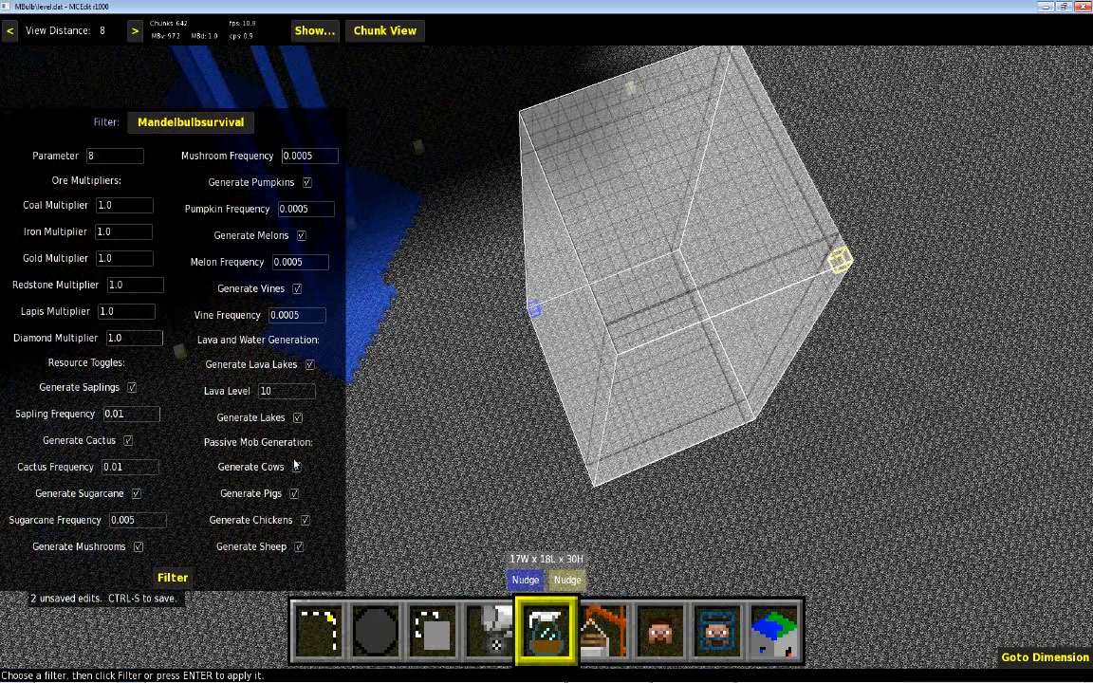
{"action": "mouse_move", "coordinate": [226, 449]}
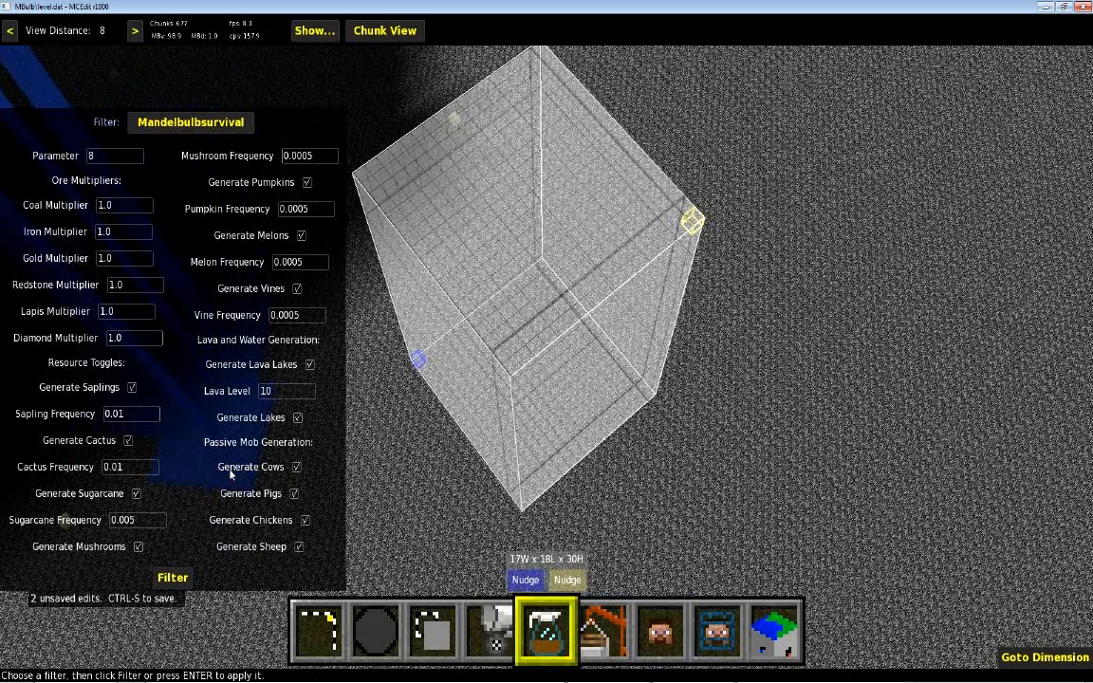
{"action": "mouse_move", "coordinate": [294, 487]}
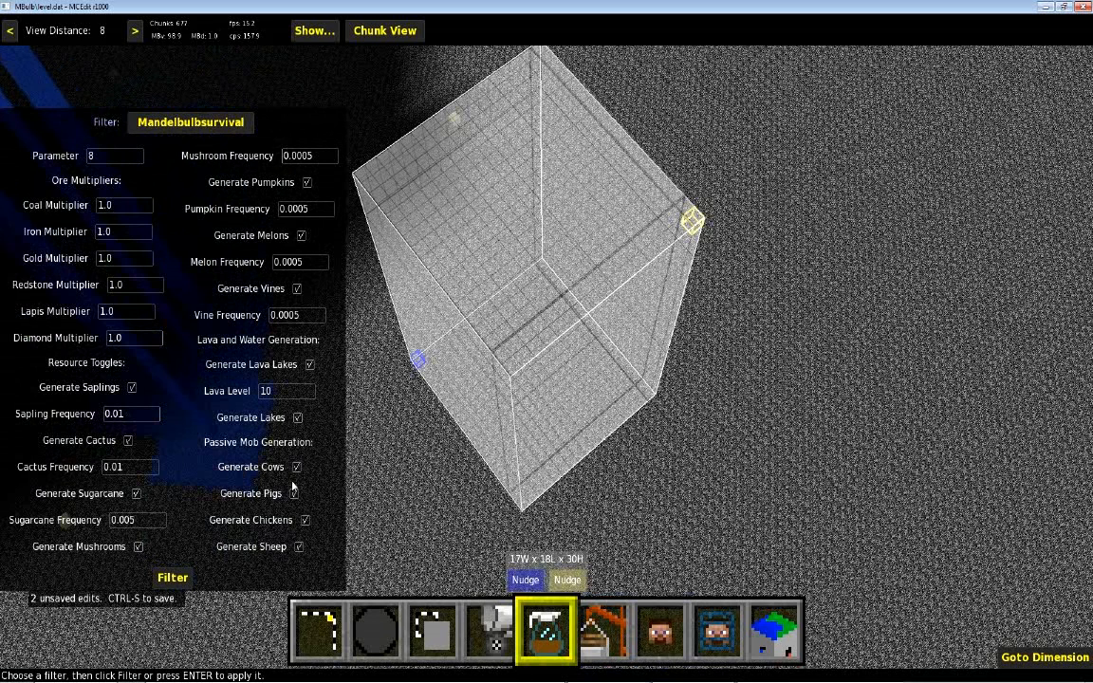
{"action": "mouse_move", "coordinate": [318, 558]}
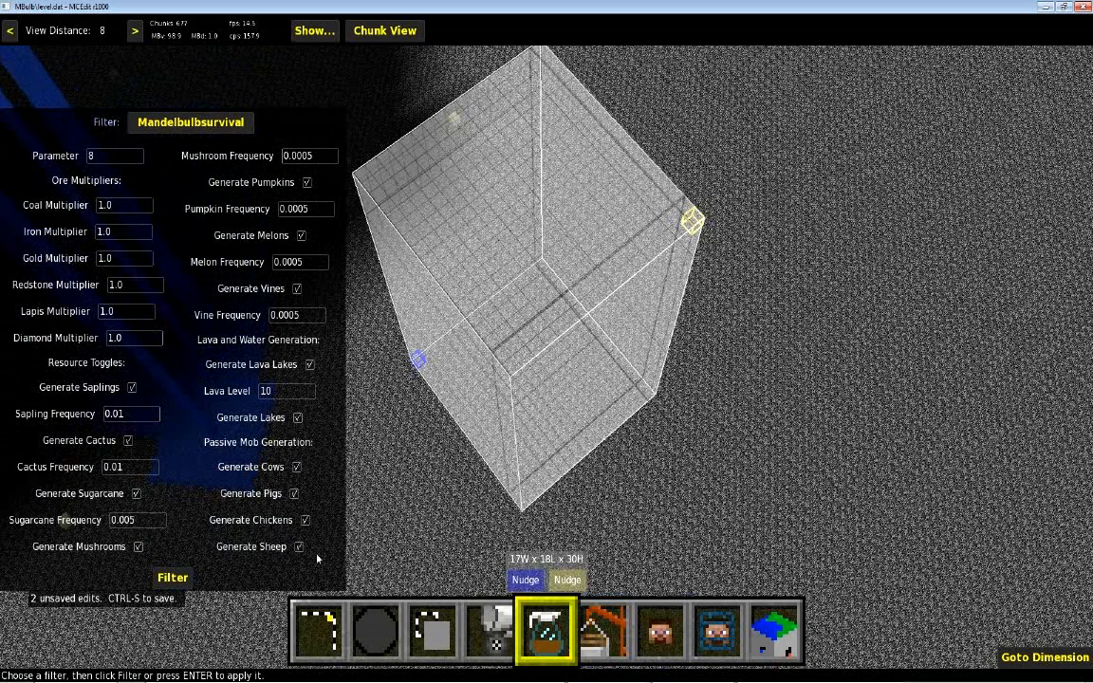
{"action": "mouse_move", "coordinate": [301, 477]}
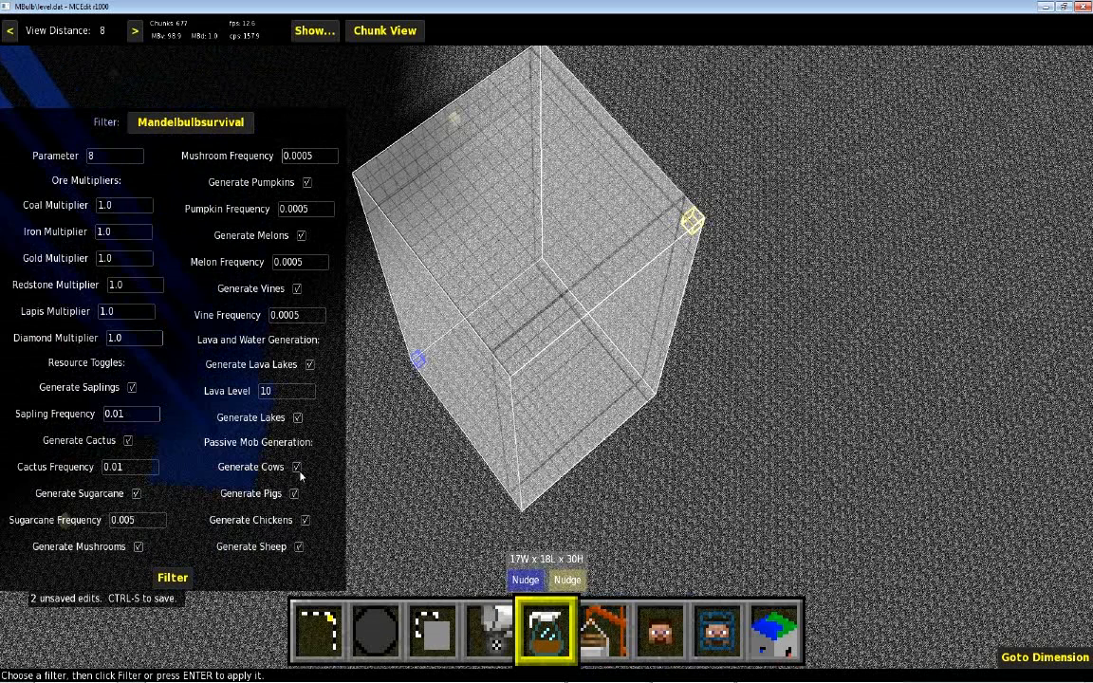
Toggle cow and pig generation off and chicken generation back on
{"action": "left_click", "coordinate": [297, 466]}
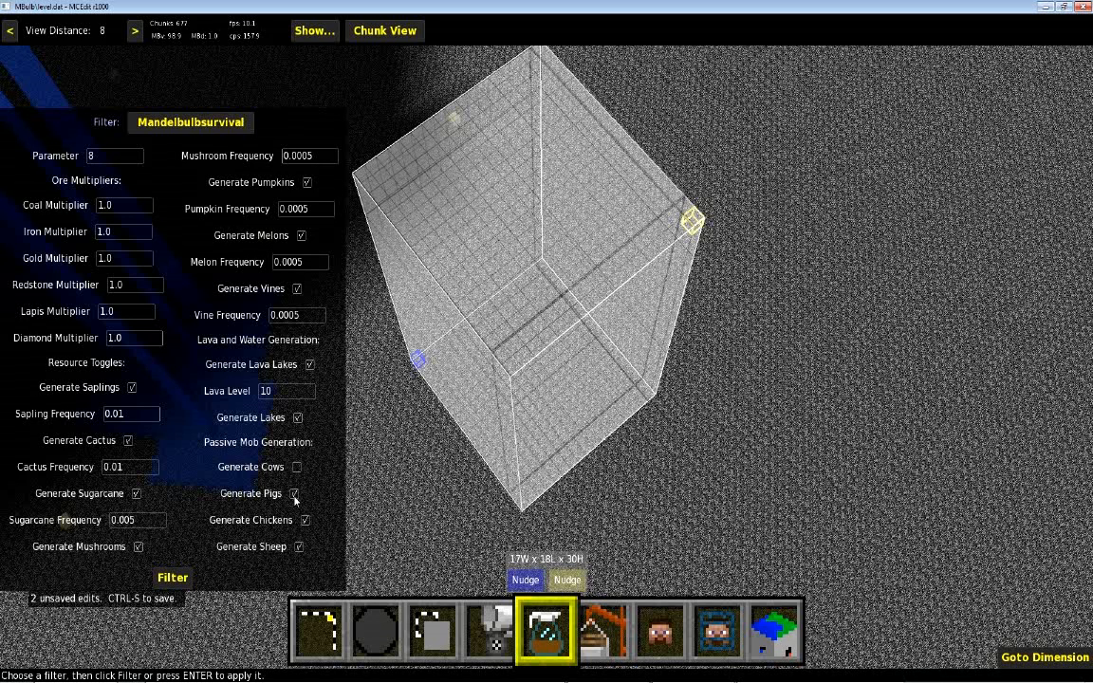
{"action": "left_click", "coordinate": [295, 493]}
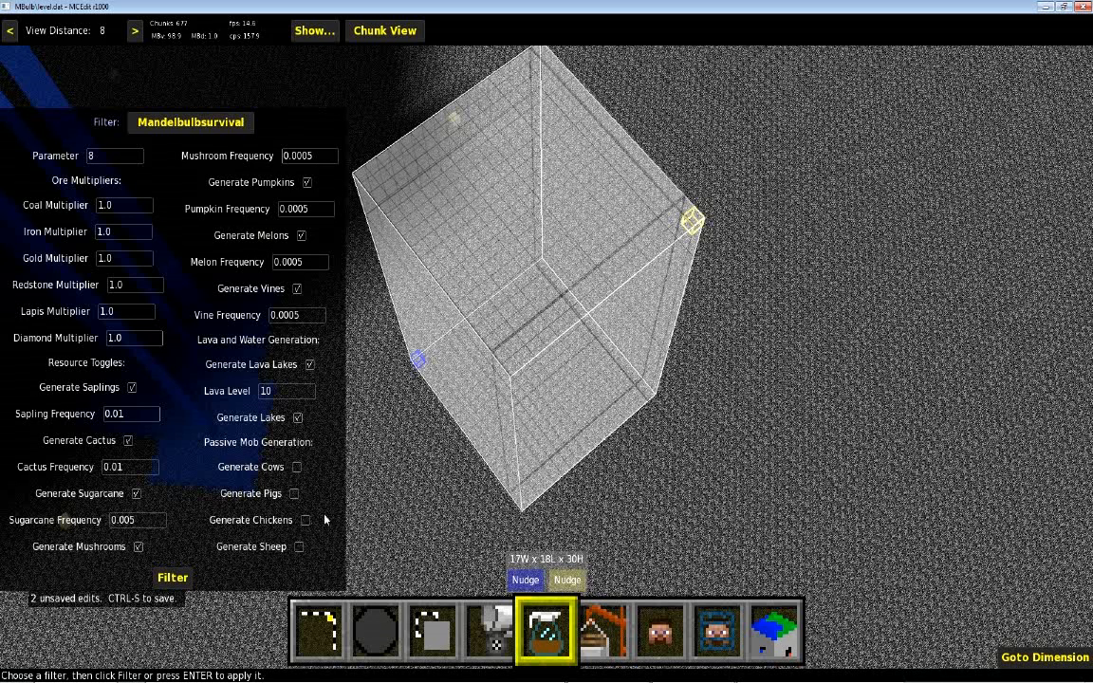
{"action": "mouse_move", "coordinate": [247, 511]}
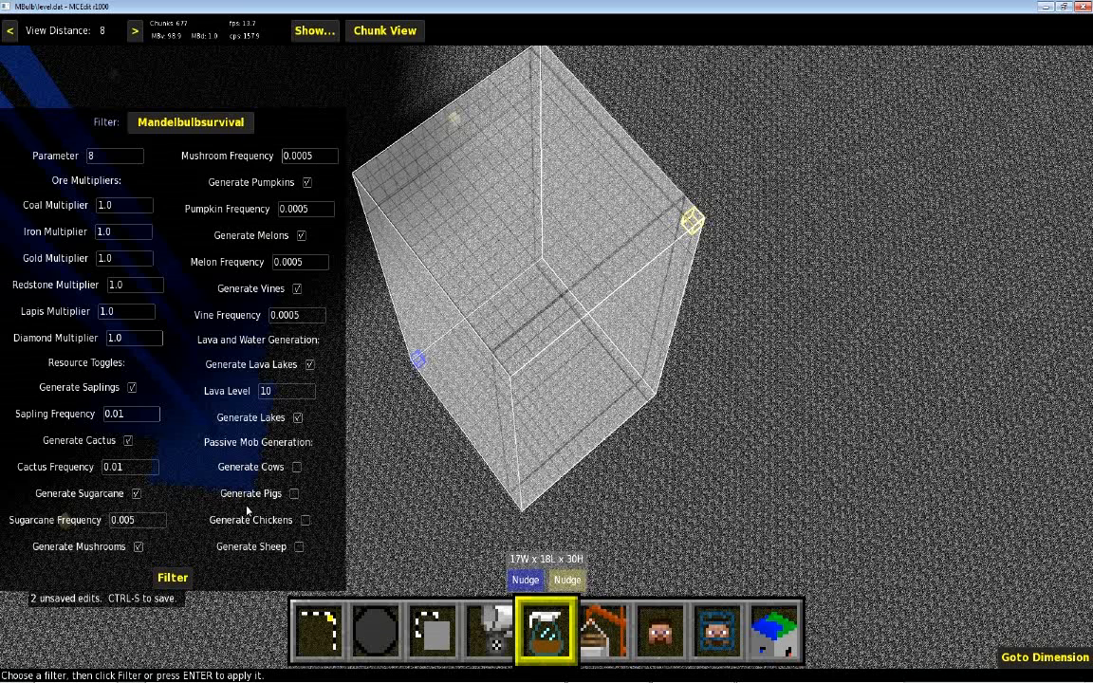
{"action": "mouse_move", "coordinate": [298, 476]}
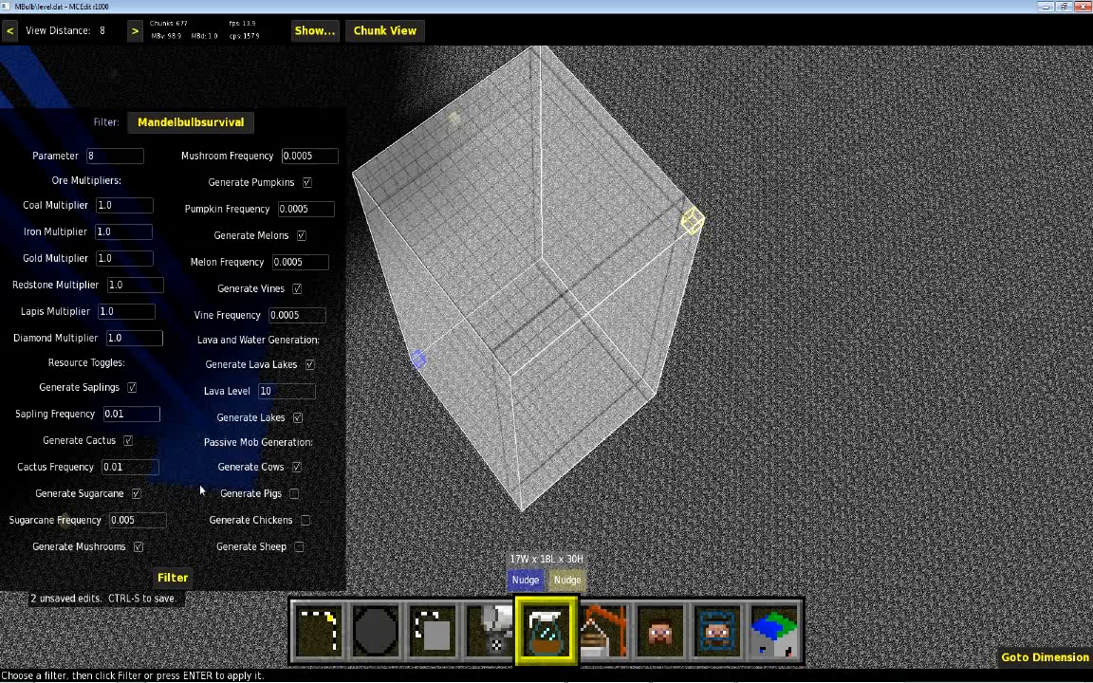
{"action": "left_click", "coordinate": [305, 520]}
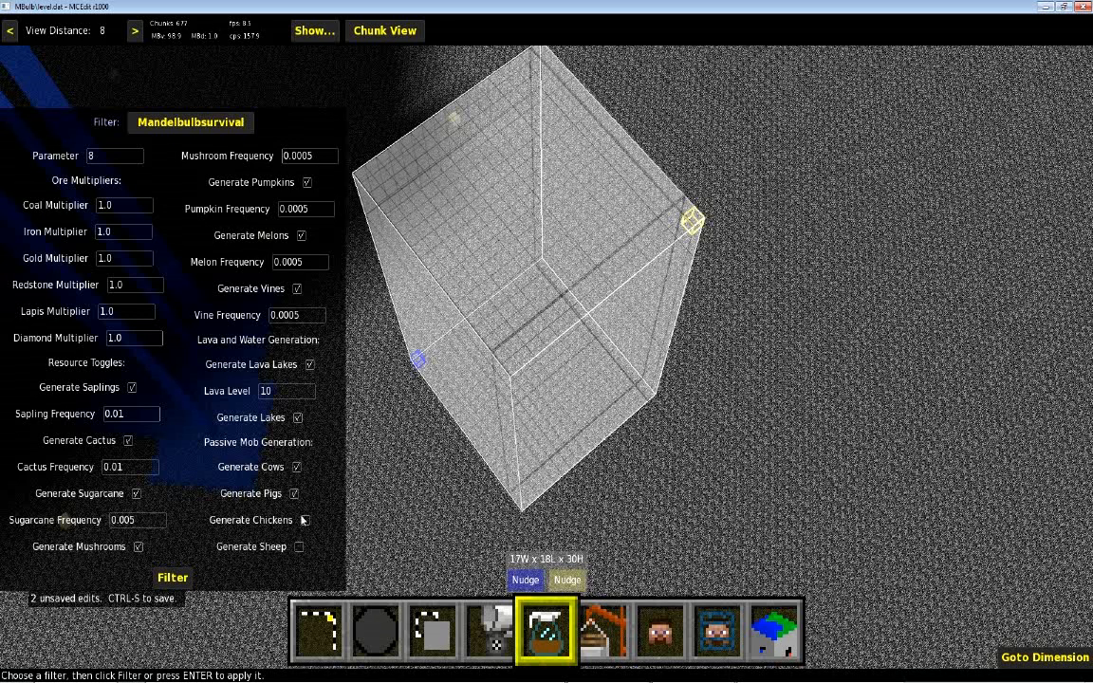
{"action": "mouse_move", "coordinate": [400, 480]}
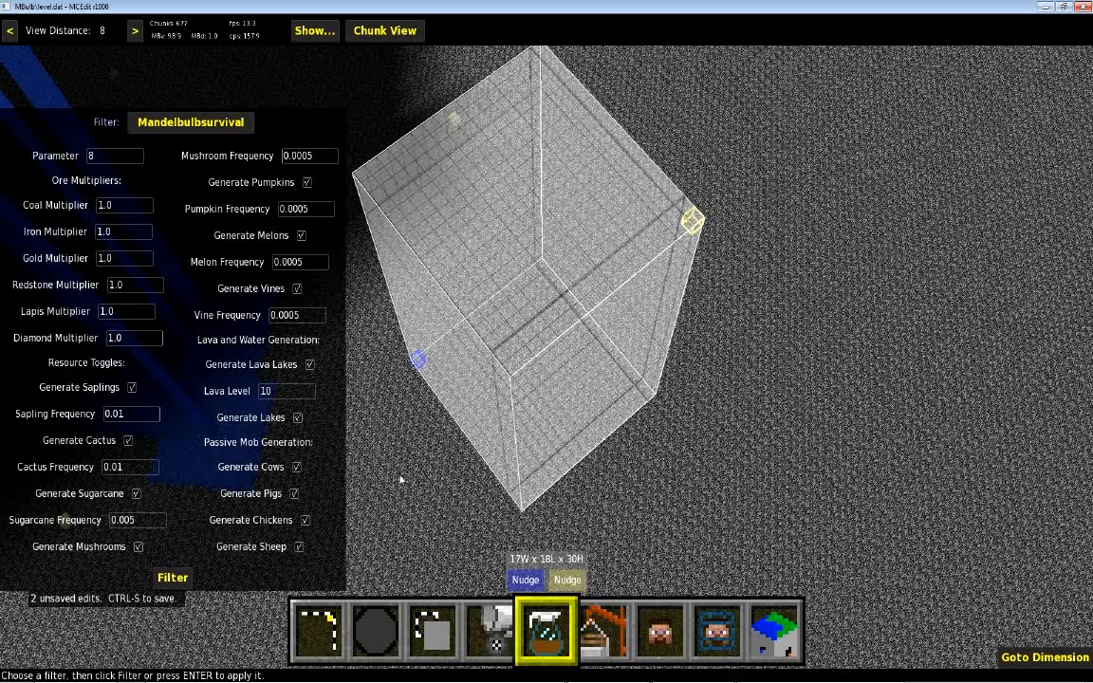
{"action": "mouse_move", "coordinate": [405, 476]}
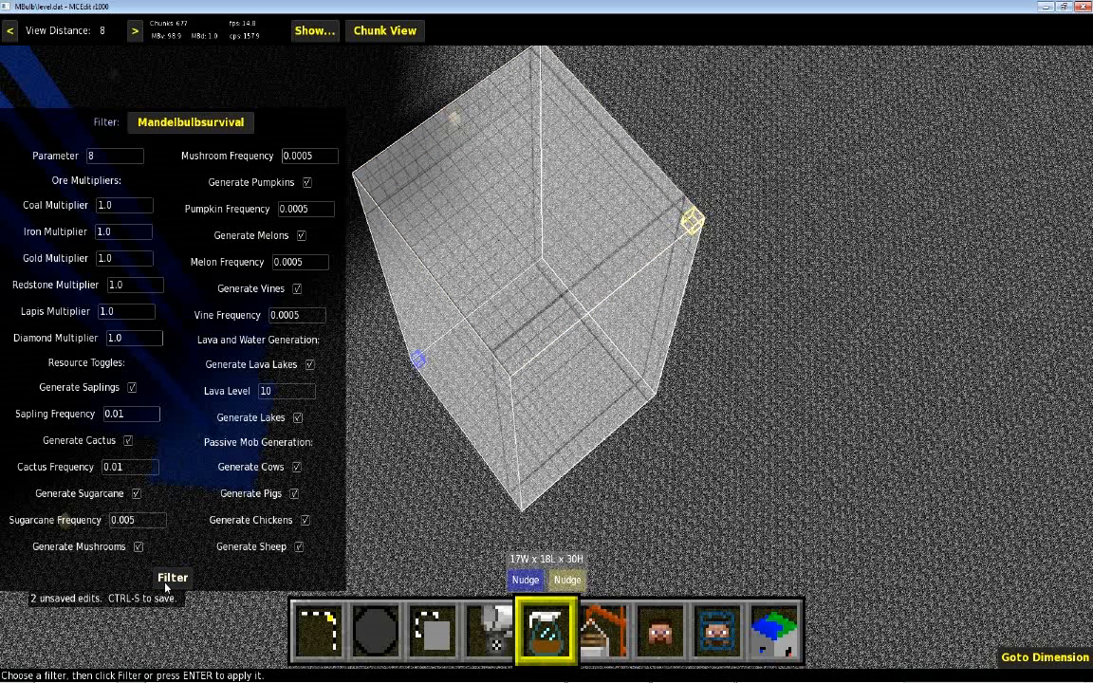
Apply the Mandelbulbsurvival filter to the selected region
{"action": "left_click", "coordinate": [172, 577]}
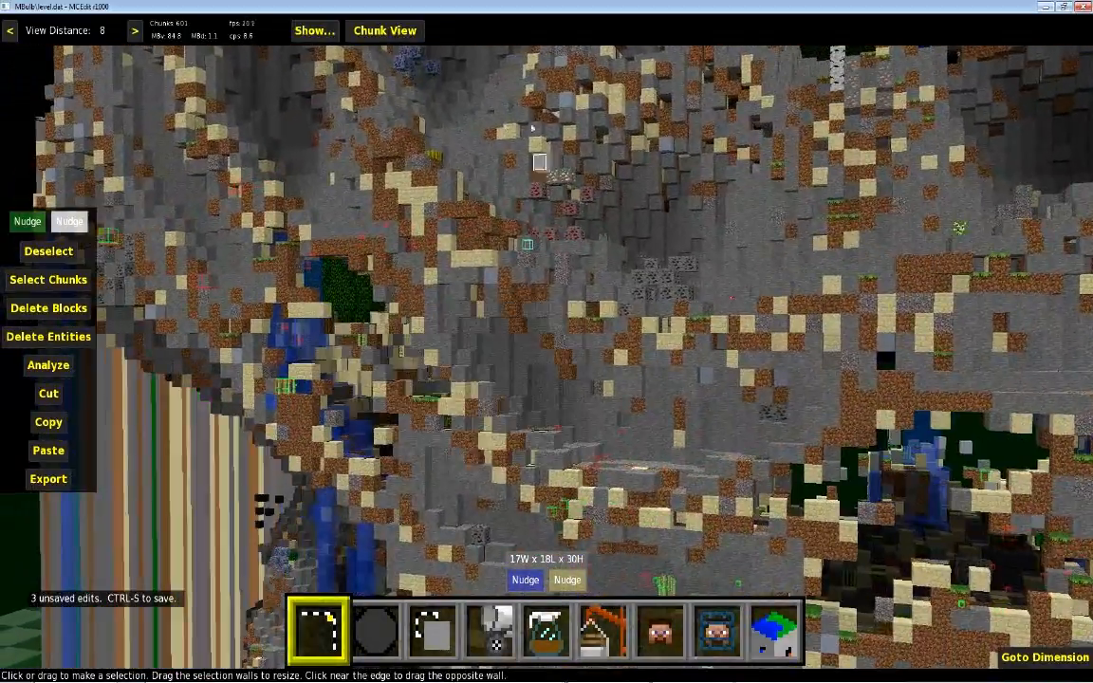
{"action": "mouse_move", "coordinate": [392, 187]}
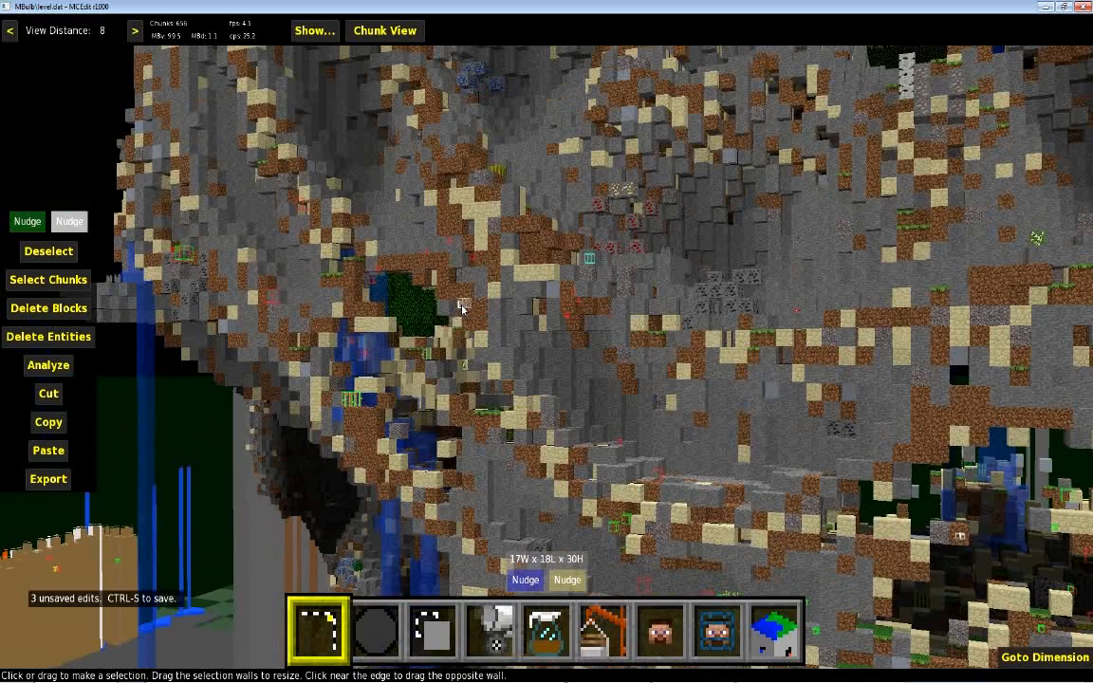
{"action": "mouse_move", "coordinate": [764, 183]}
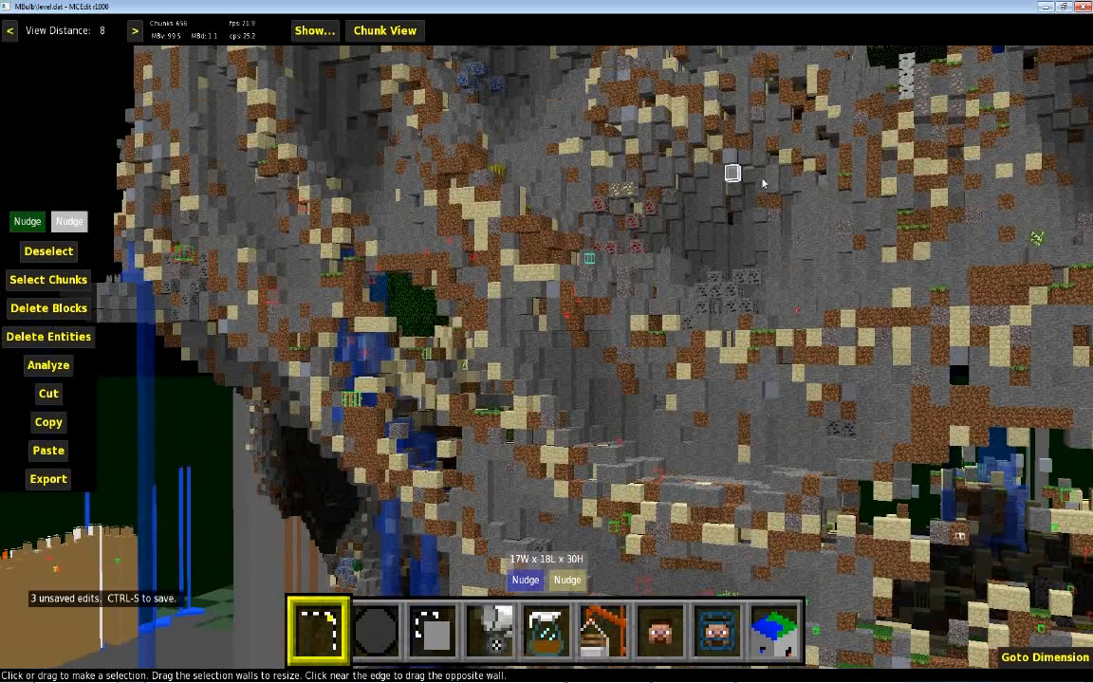